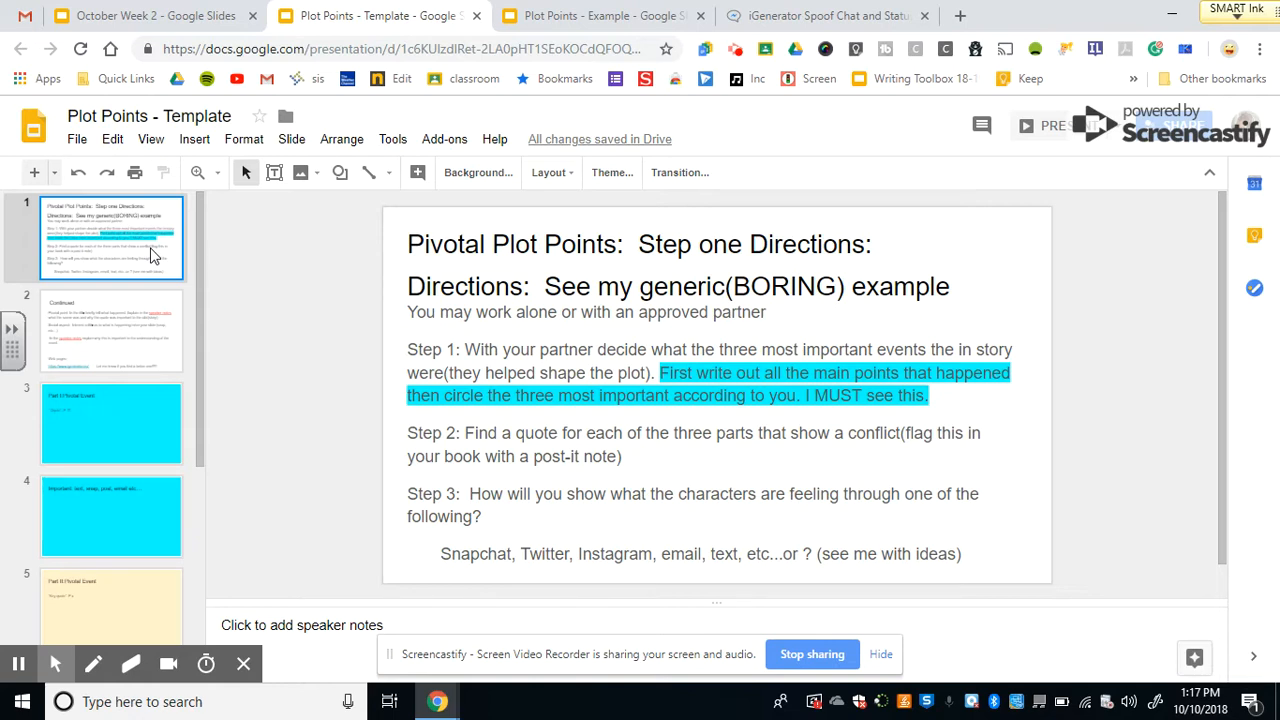
pyautogui.moveTo(710, 373)
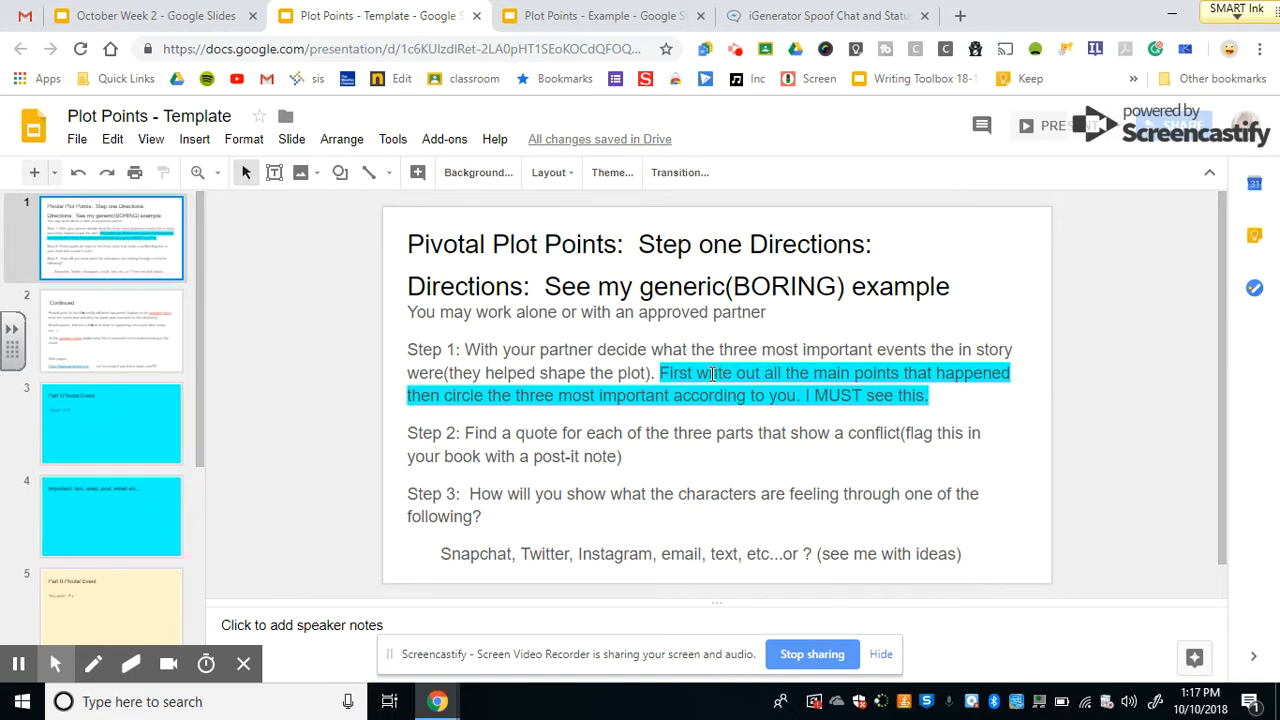
pyautogui.moveTo(700, 373)
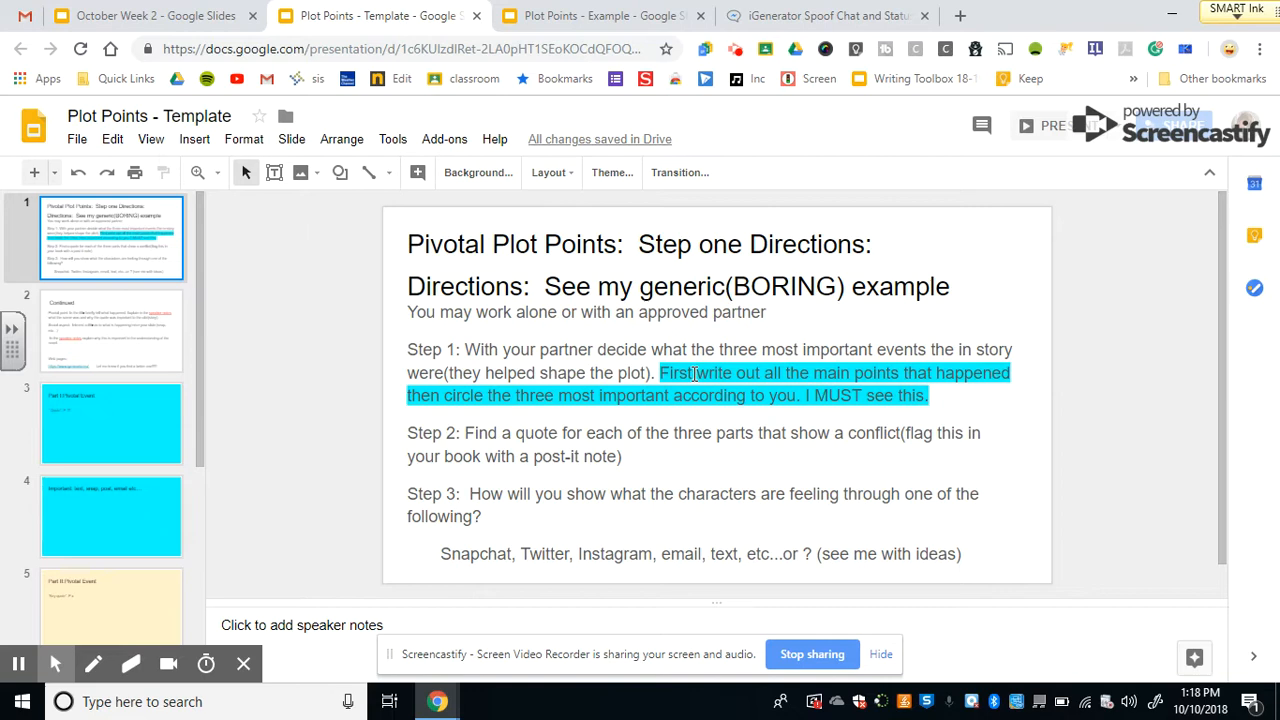
pyautogui.moveTo(565, 440)
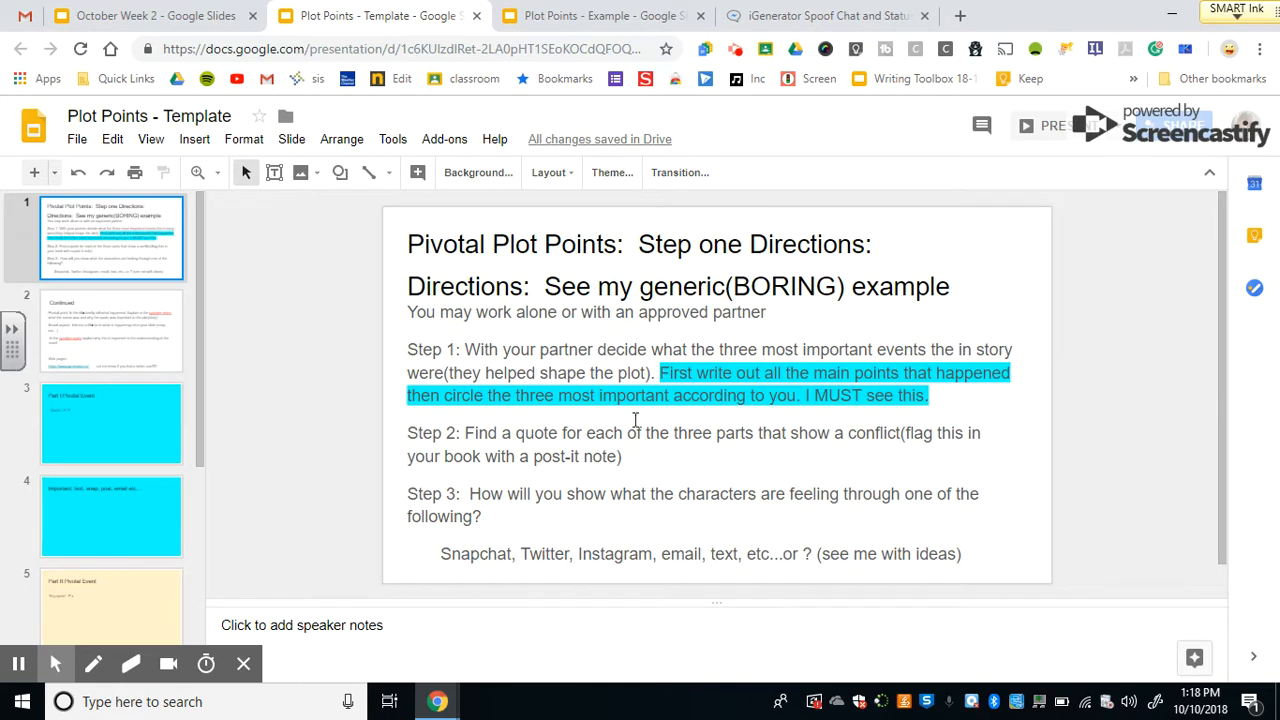
pyautogui.moveTo(648, 444)
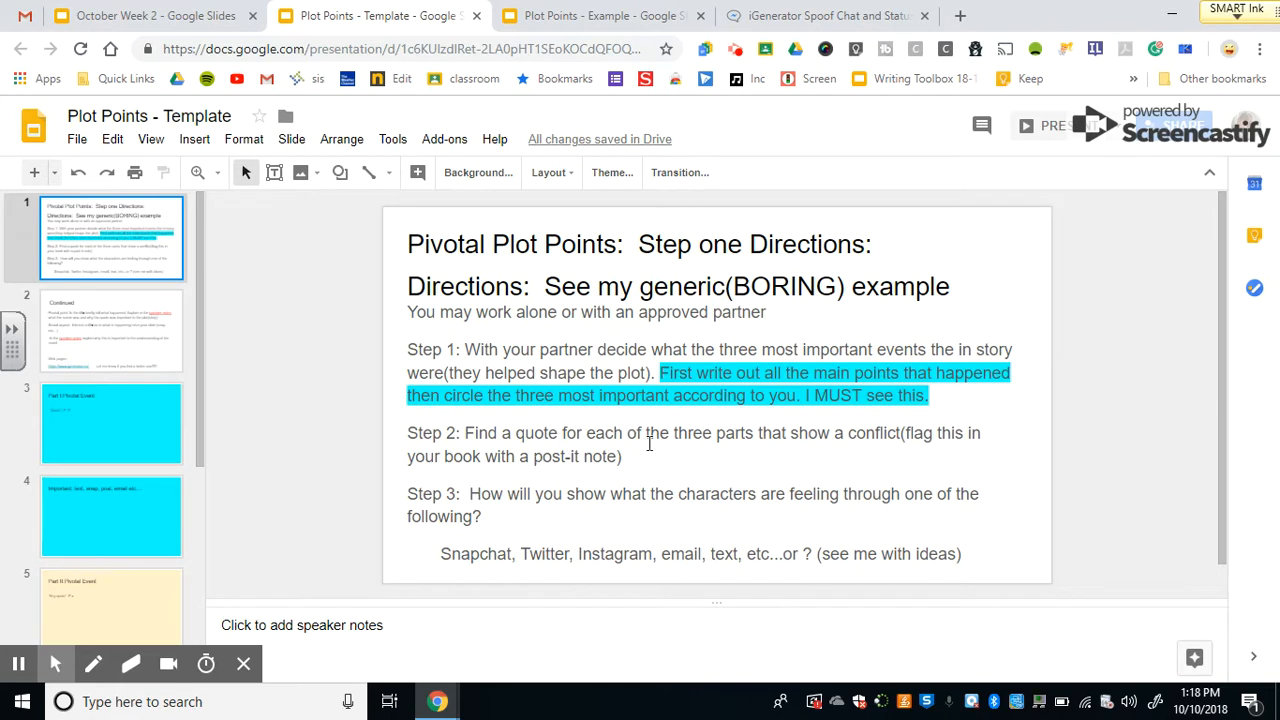
pyautogui.moveTo(130, 355)
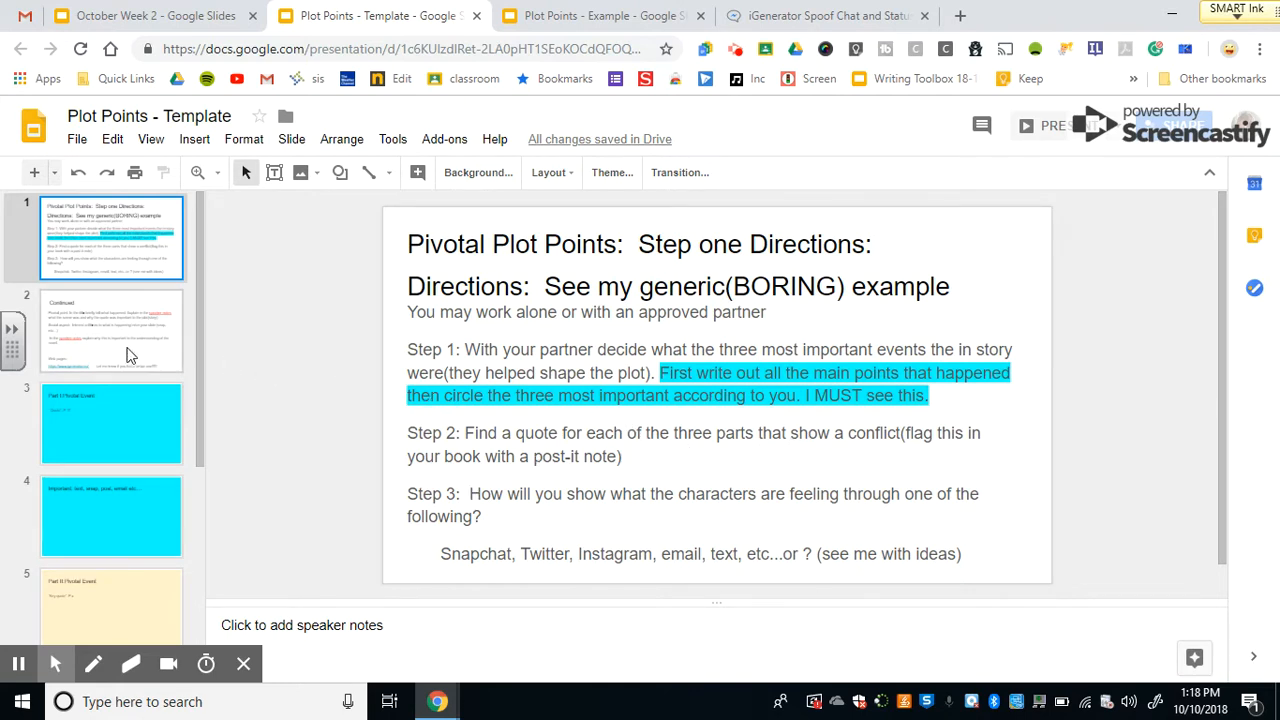
# - View the Part I: Pivotal Event slide, then slide 4 about texts, snaps and posts
pyautogui.click(111, 423)
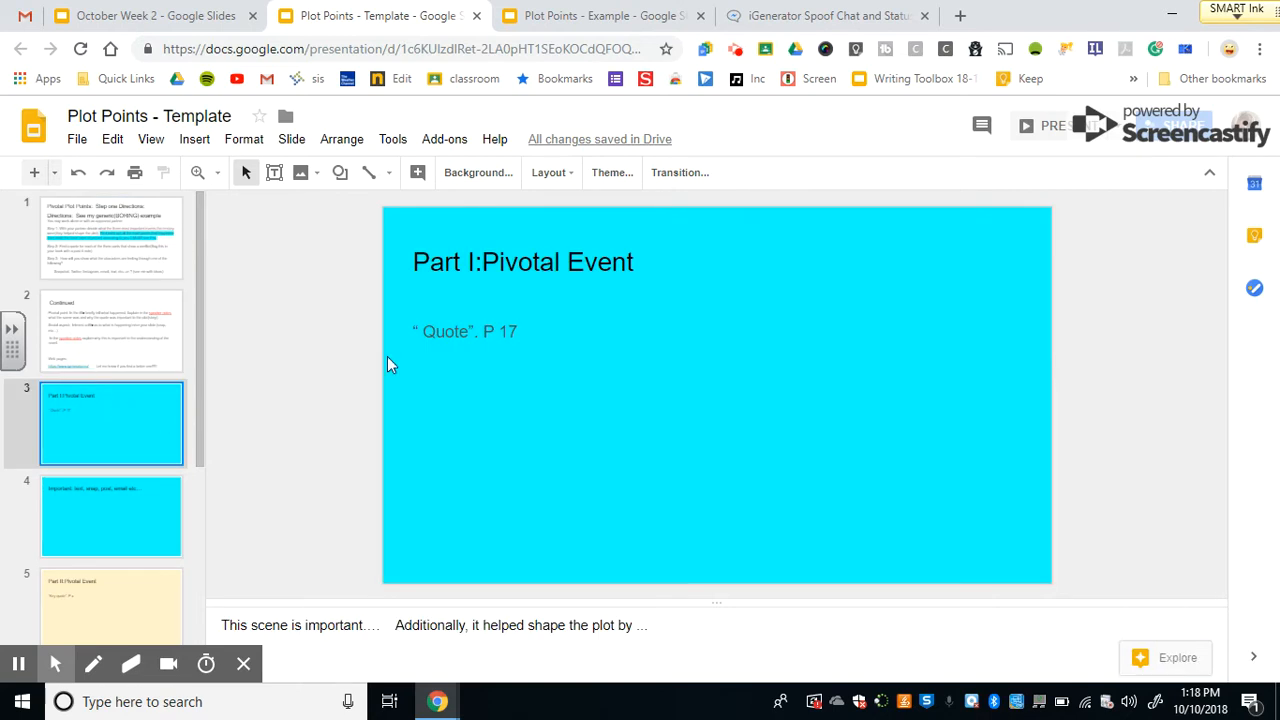
pyautogui.moveTo(462, 365)
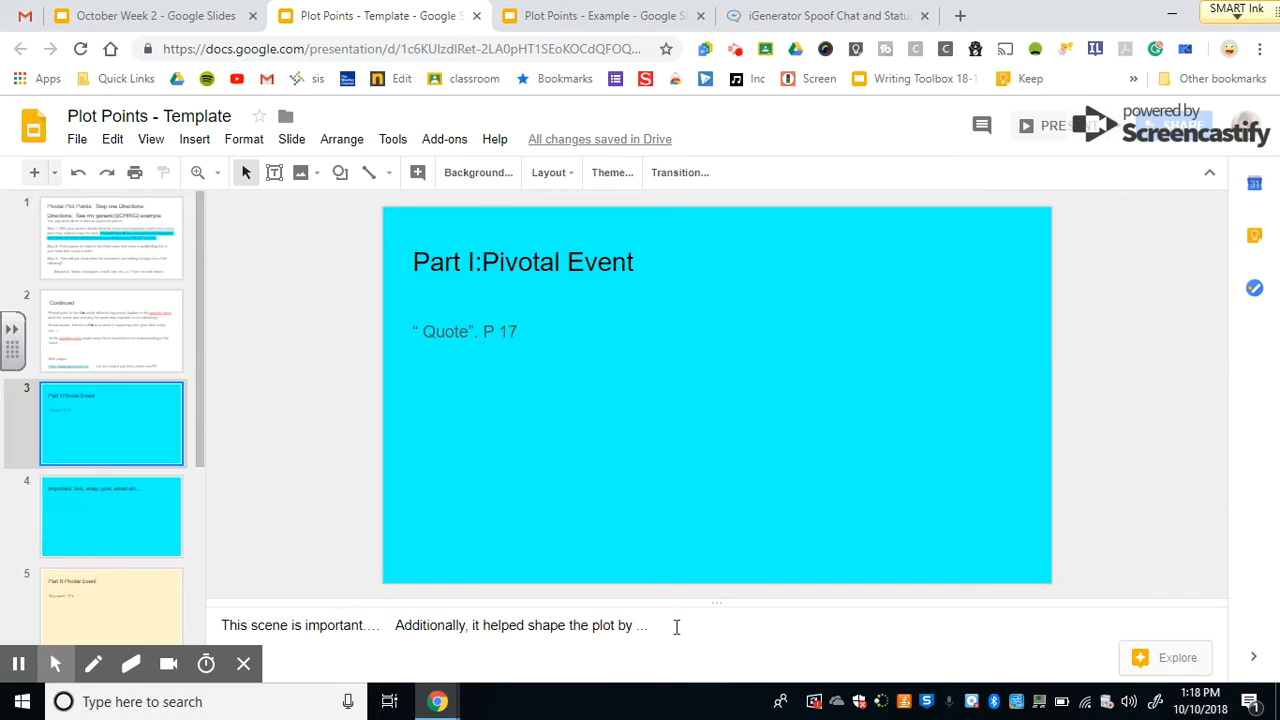
pyautogui.moveTo(557, 388)
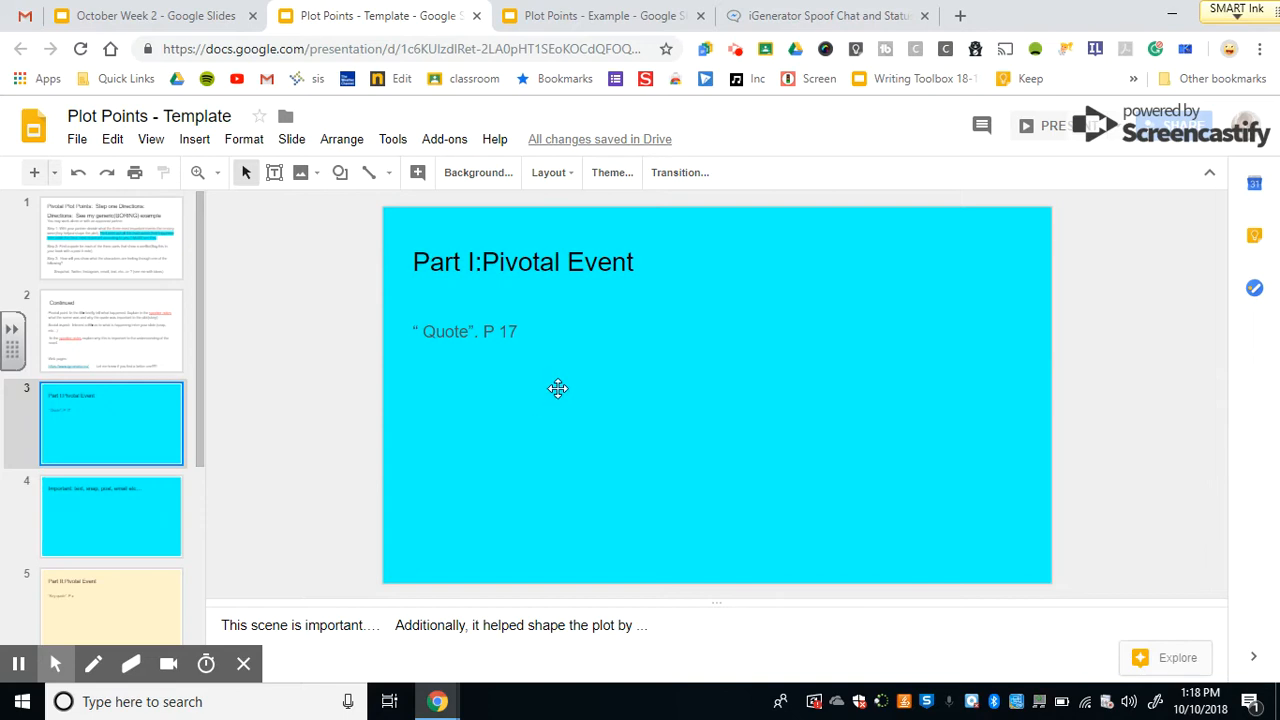
pyautogui.moveTo(539, 346)
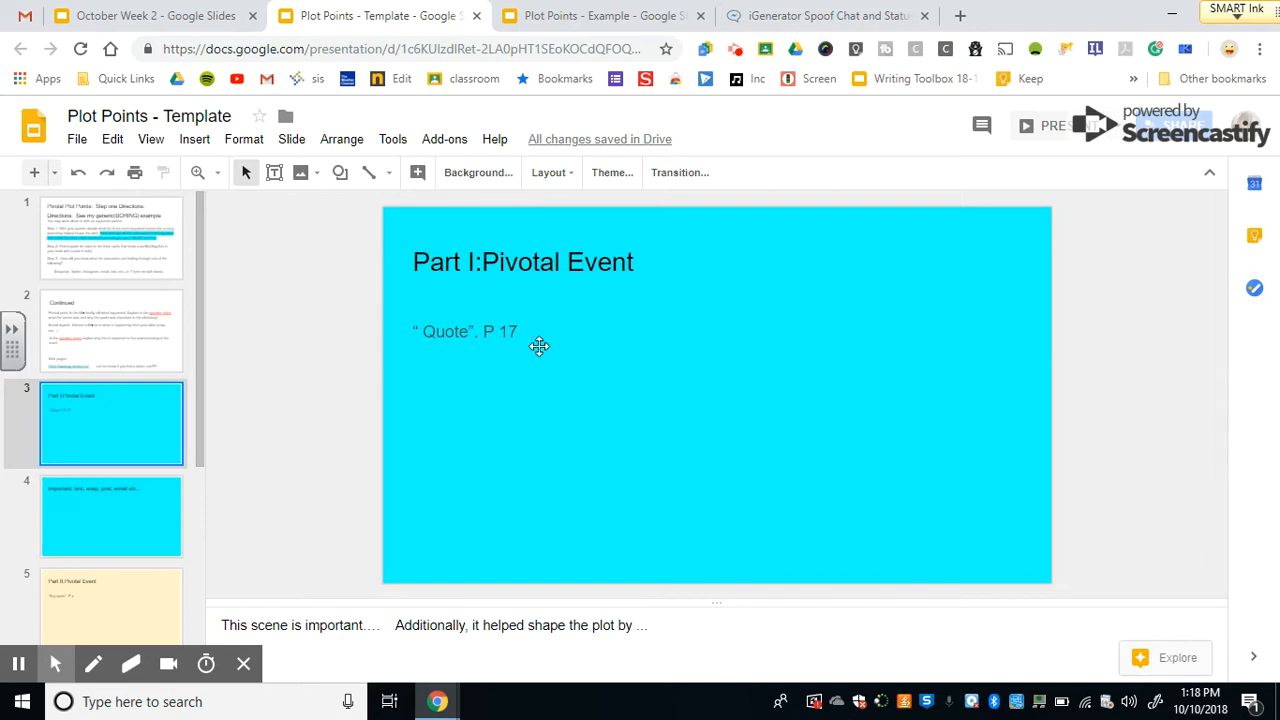
pyautogui.moveTo(520, 344)
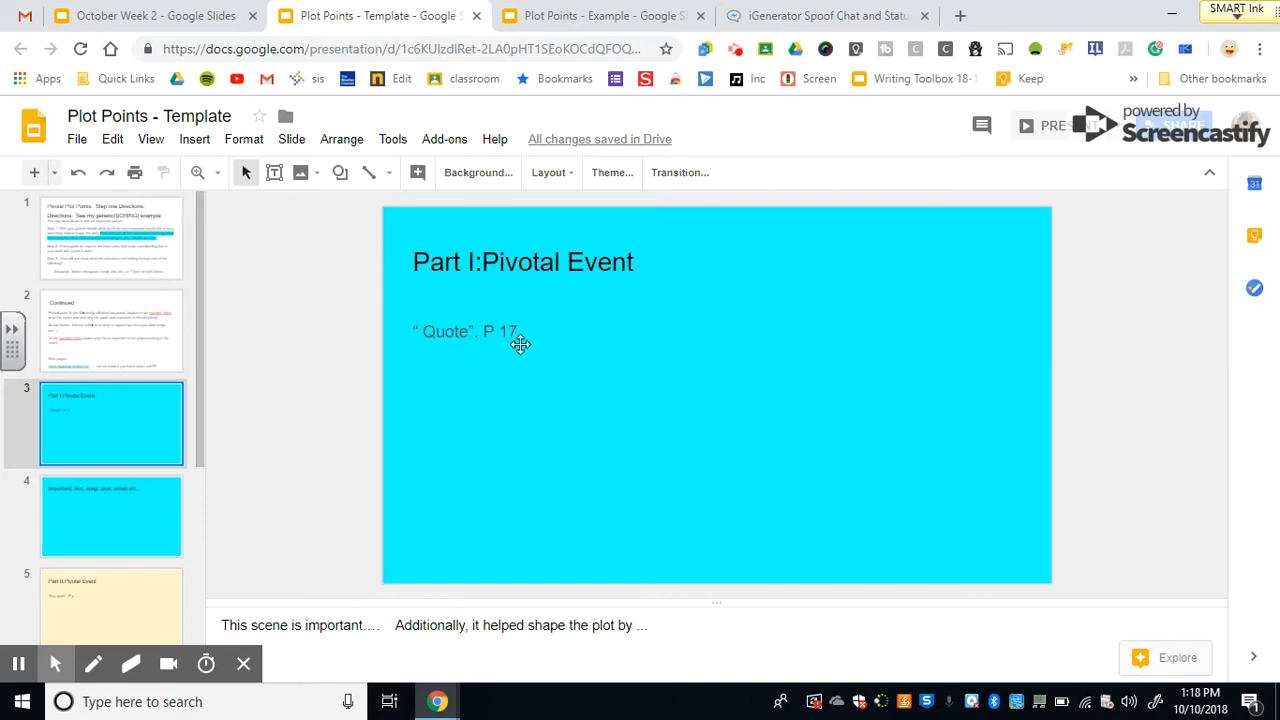
pyautogui.moveTo(378, 352)
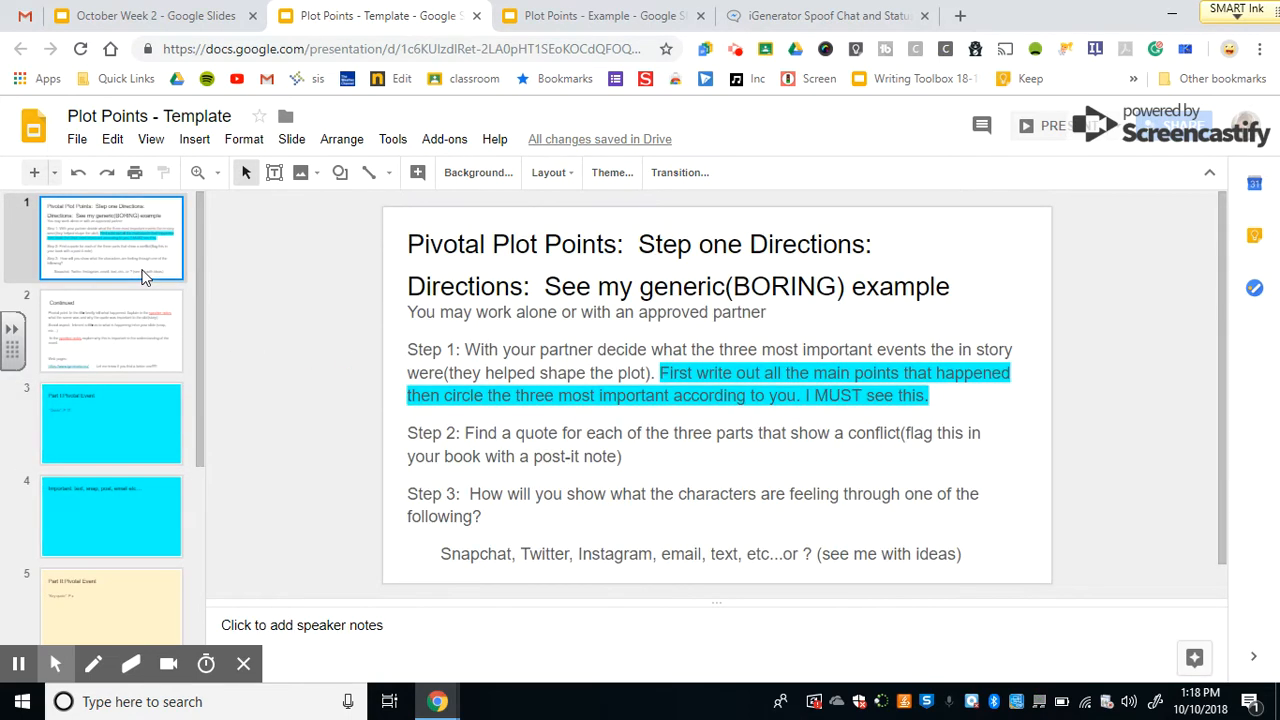
pyautogui.moveTo(560, 508)
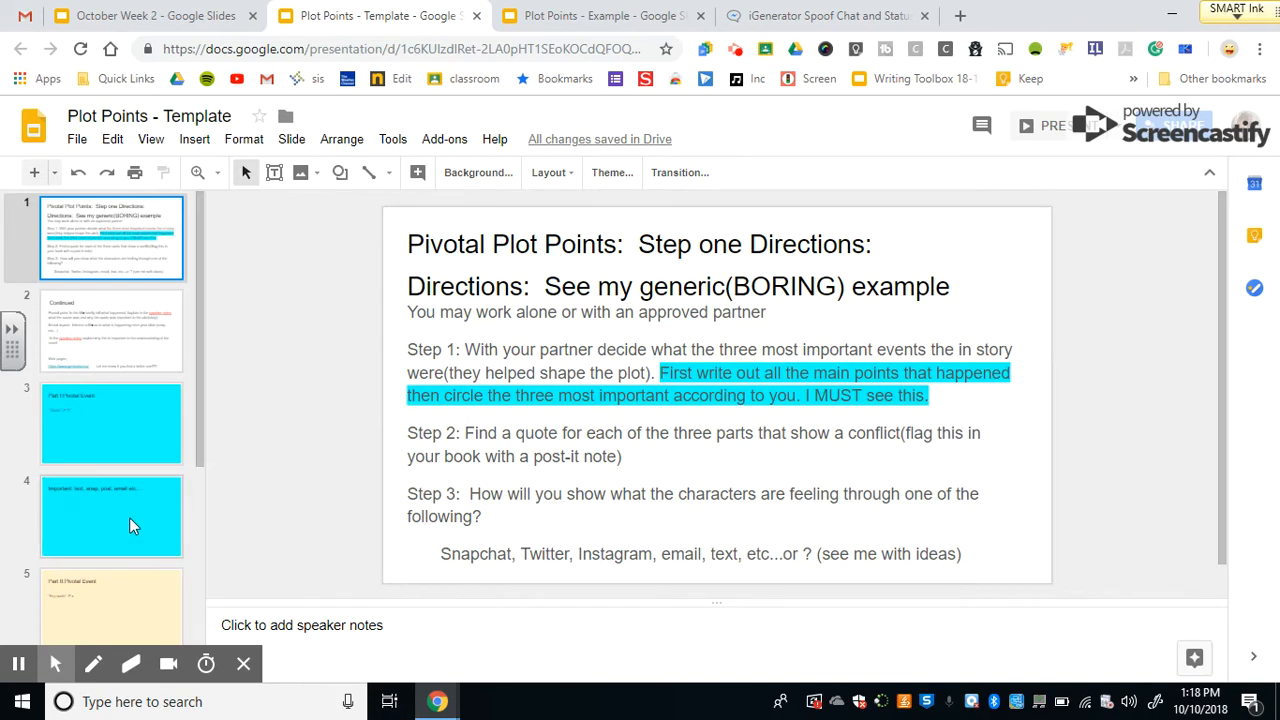
pyautogui.click(111, 516)
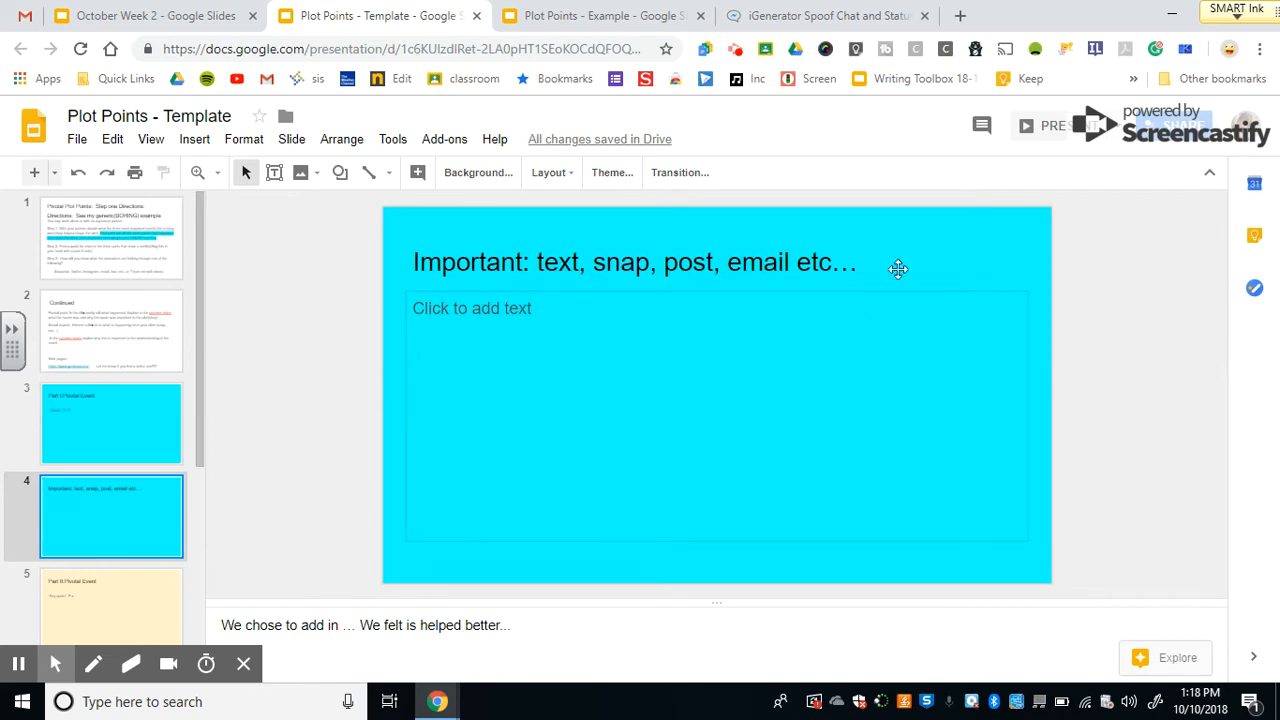
pyautogui.moveTo(272, 634)
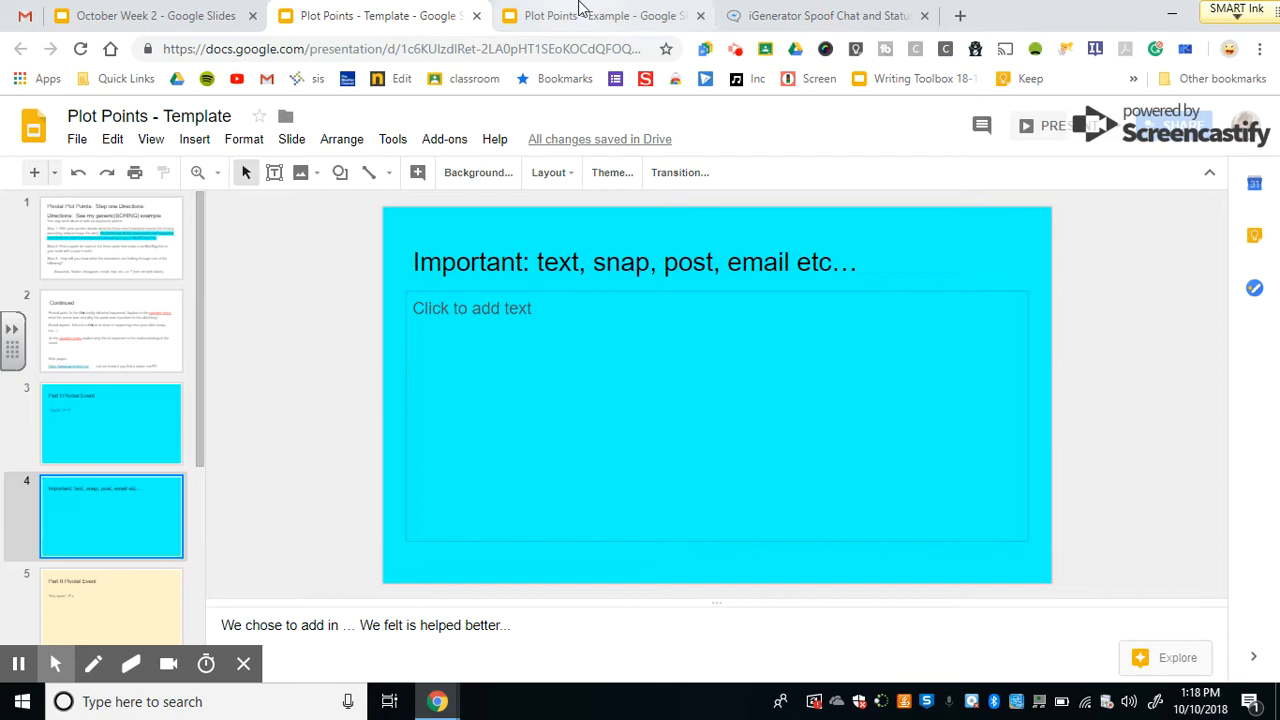
# - Switch to the Example deck and page through its cover, Katniss Volunteers and text-conversation slides
pyautogui.click(600, 15)
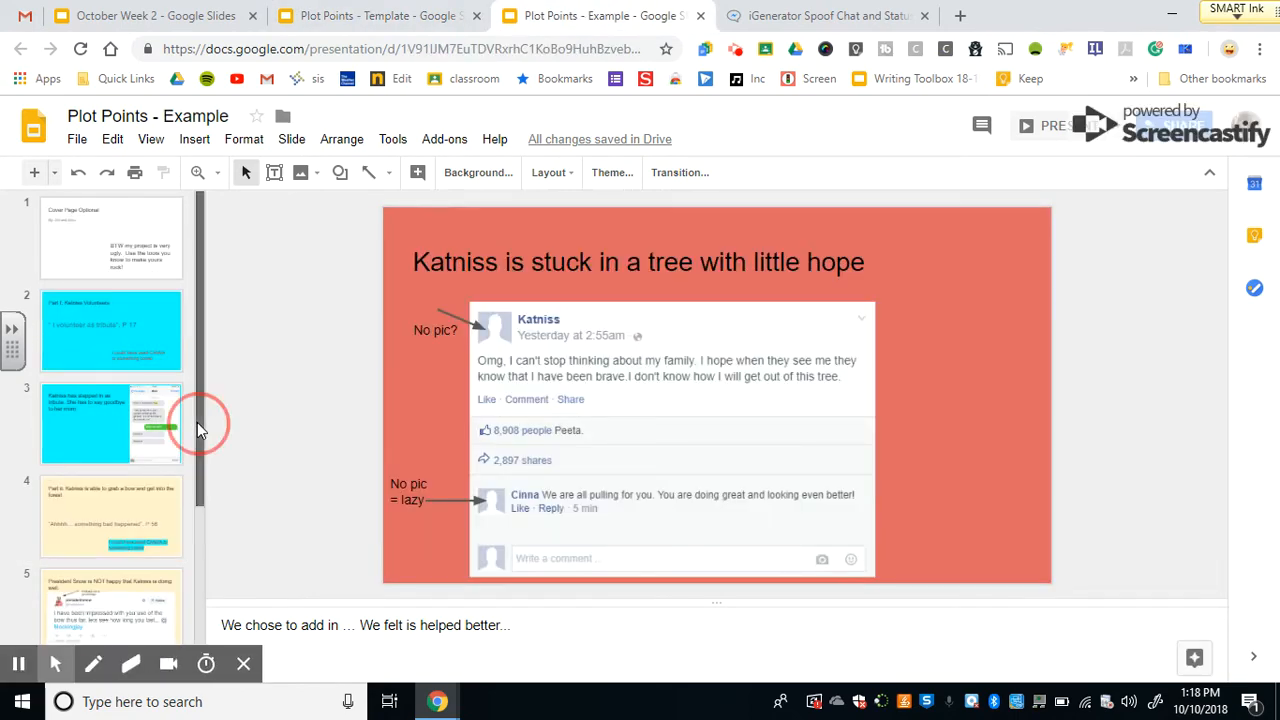
pyautogui.click(111, 237)
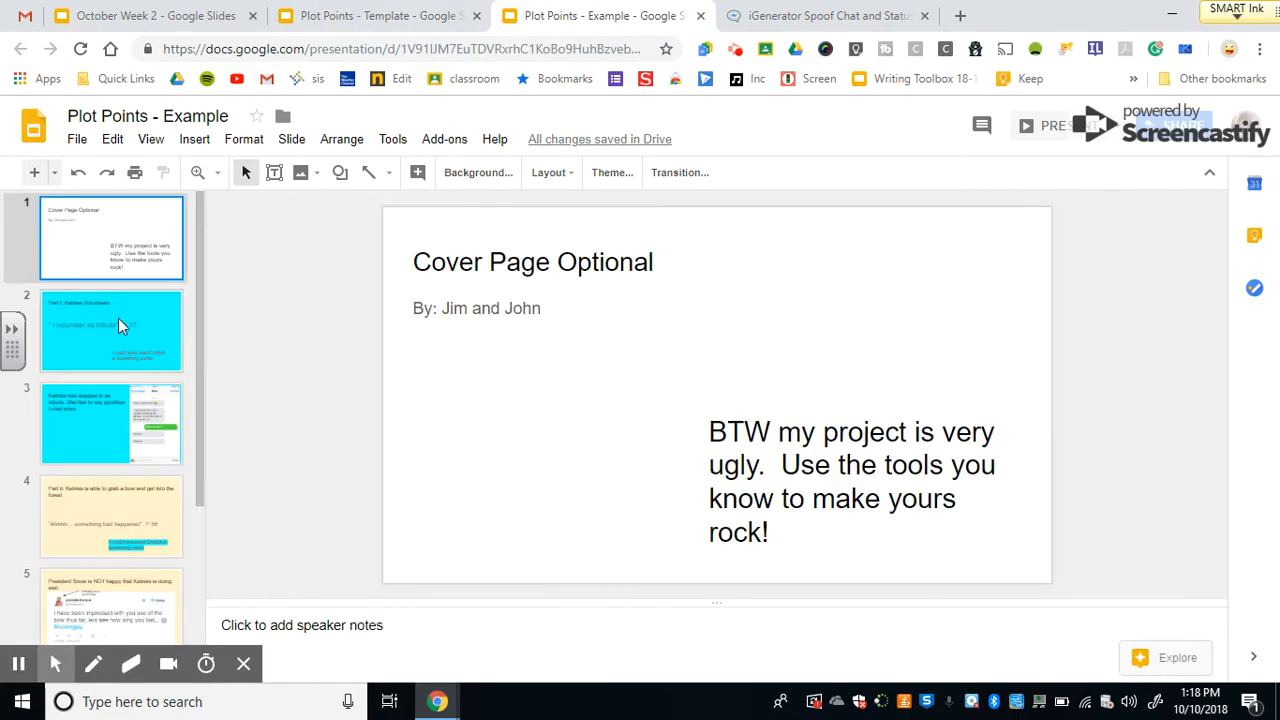
pyautogui.click(111, 330)
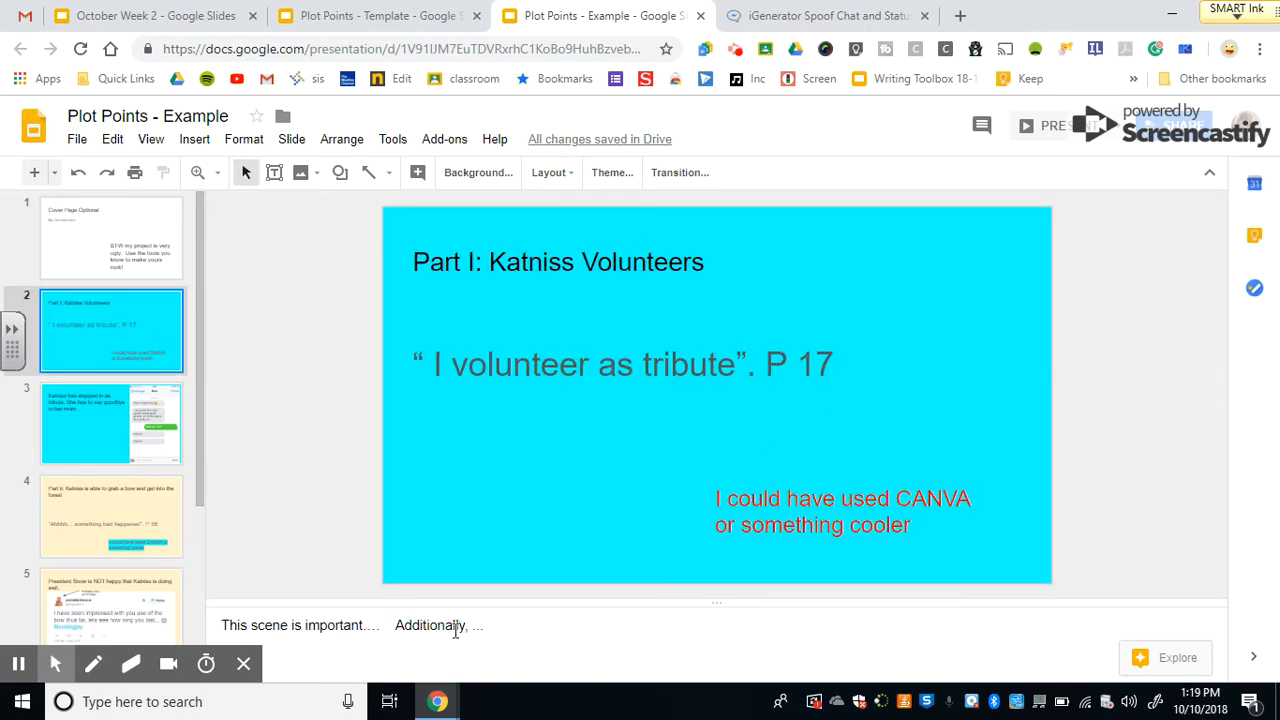
pyautogui.click(111, 423)
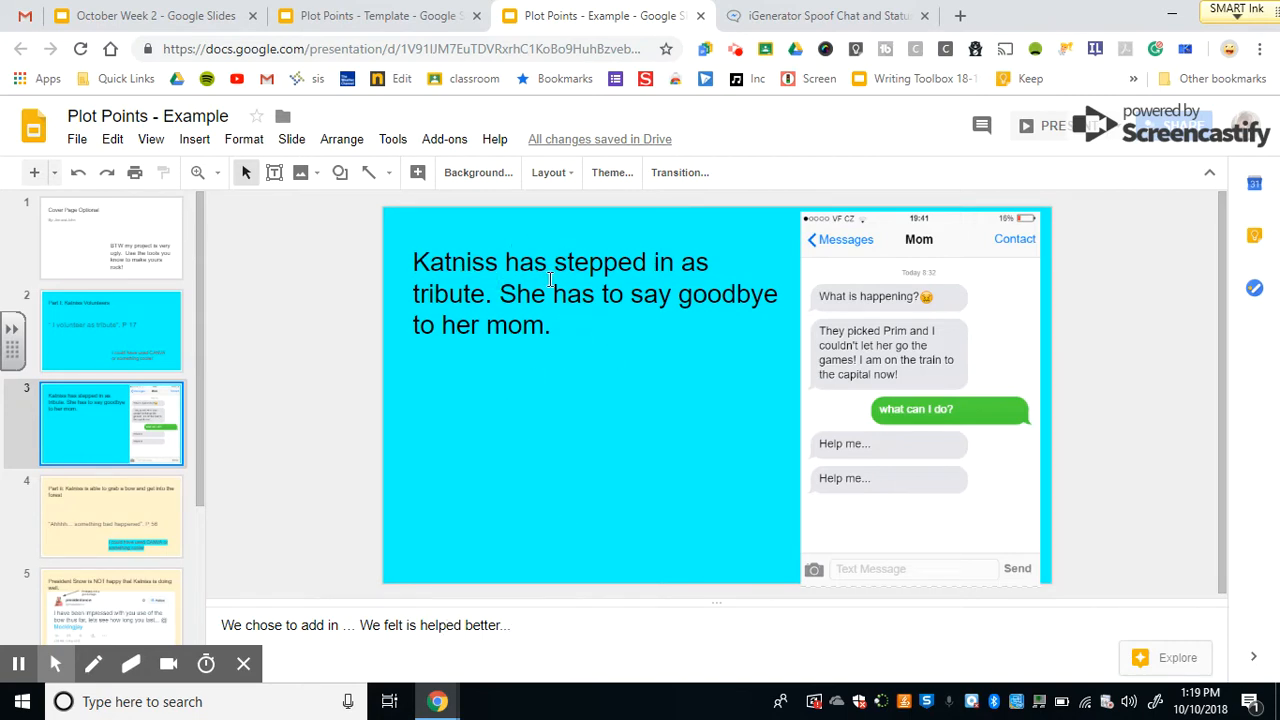
pyautogui.moveTo(393, 620)
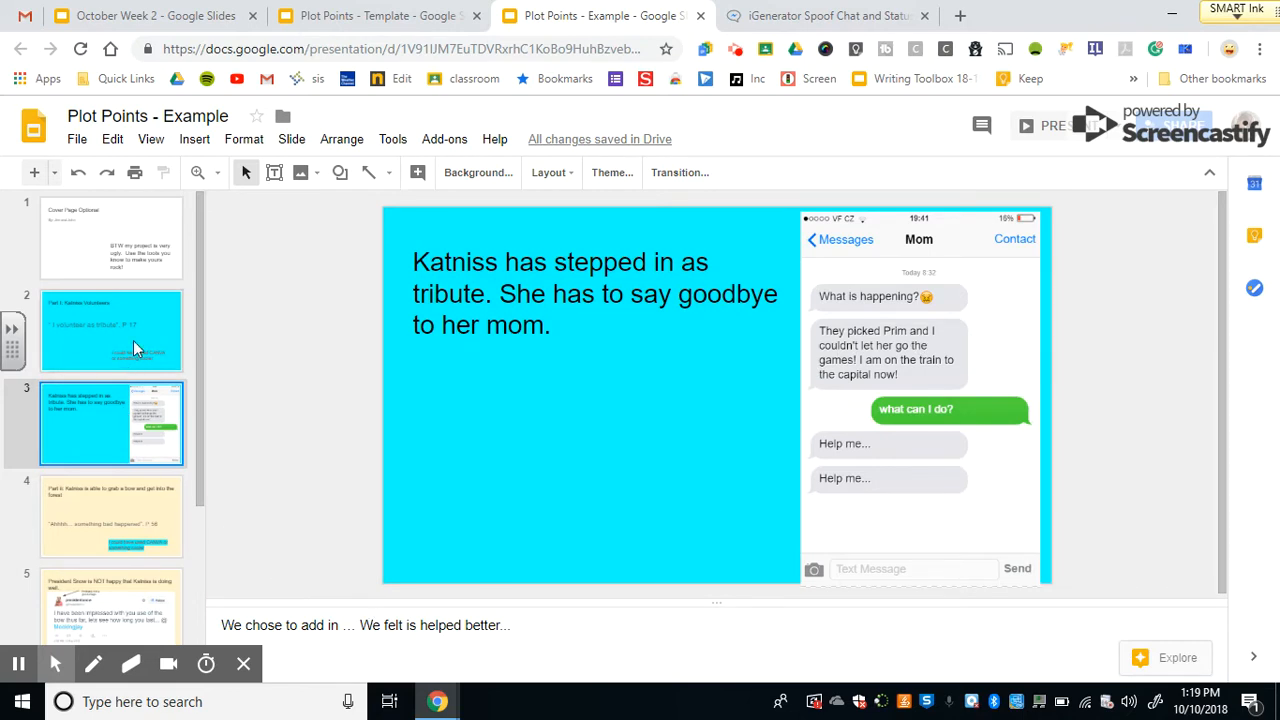
pyautogui.moveTo(140, 527)
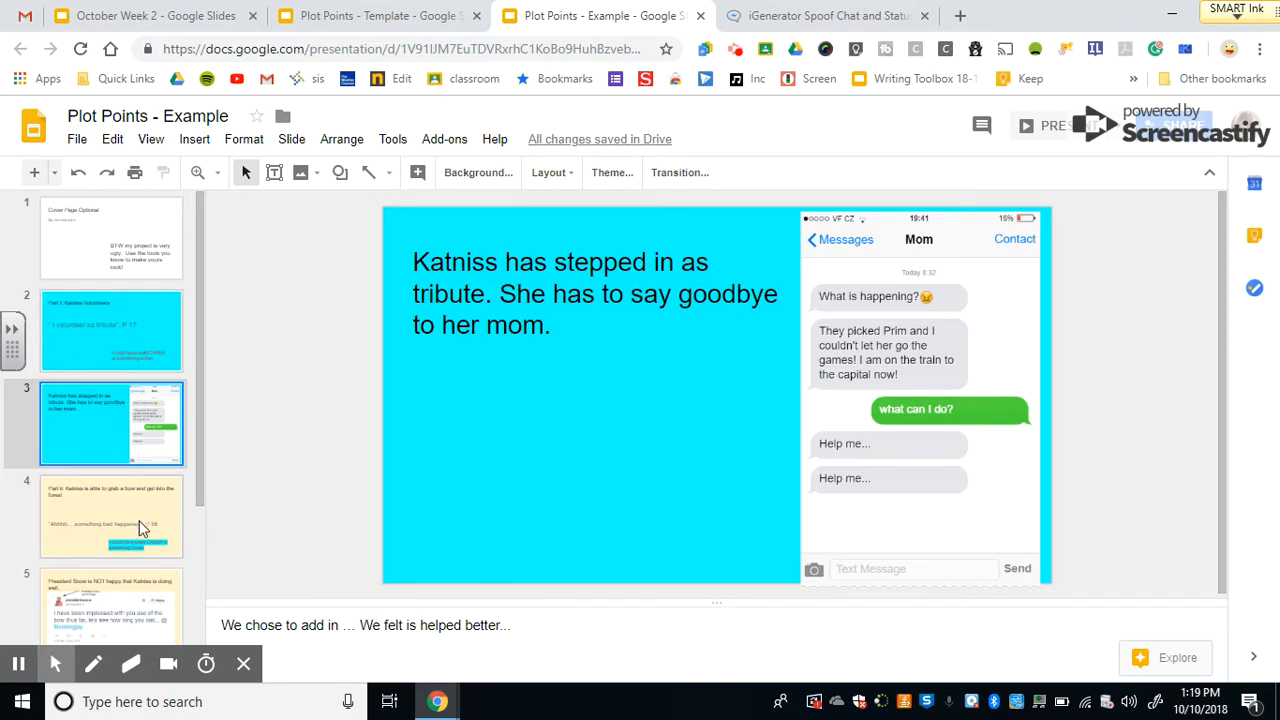
# - View the Part ii bow and forest slide, glance at iGenerator, then return to the Example deck
pyautogui.click(111, 515)
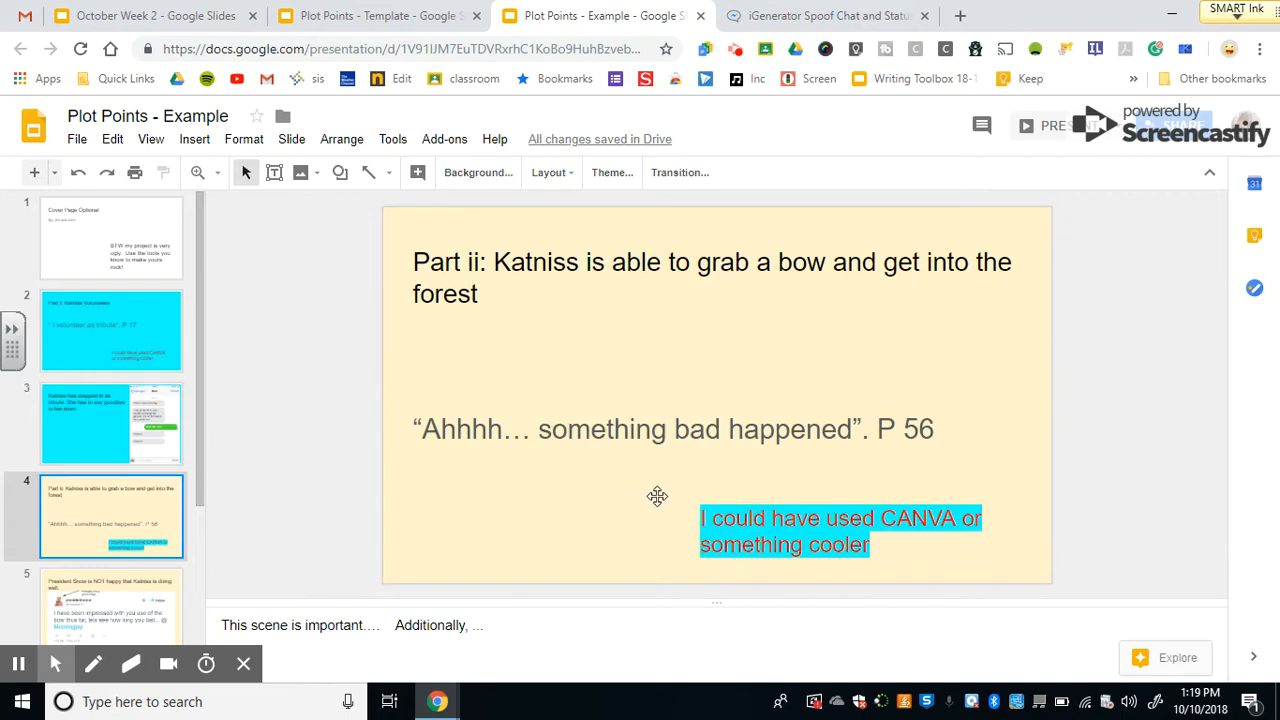
pyautogui.moveTo(93, 547)
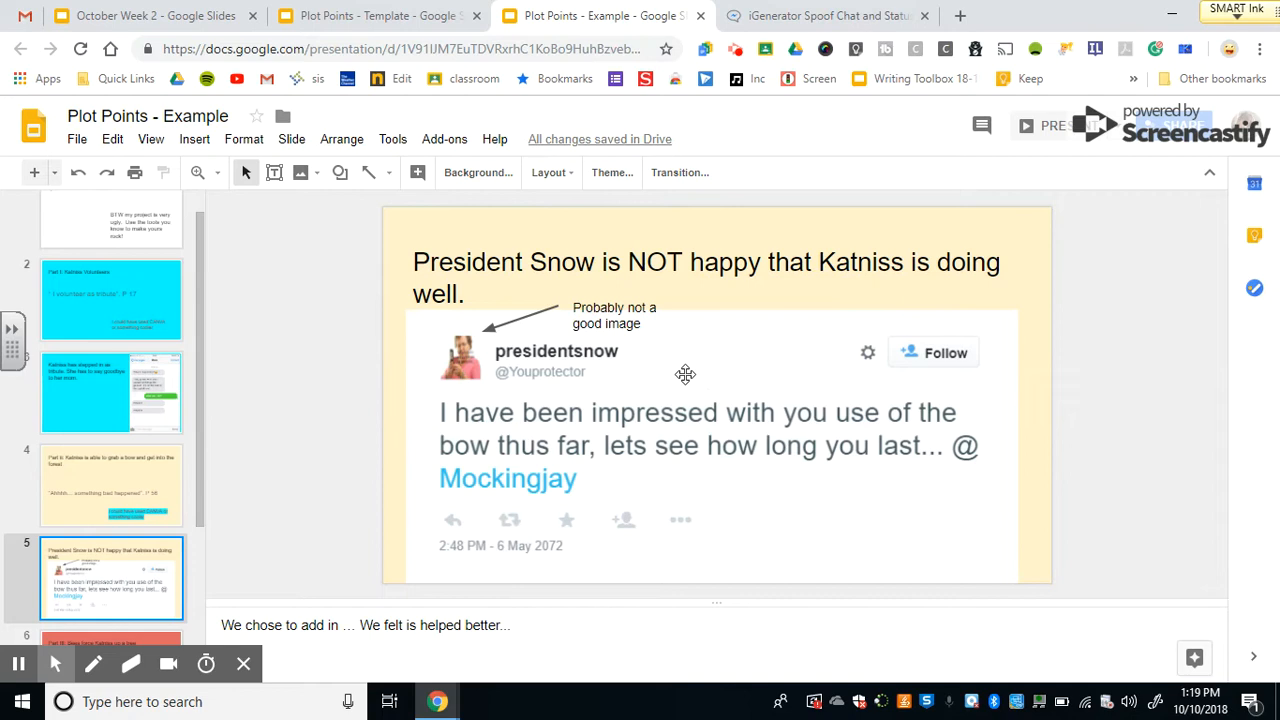
pyautogui.moveTo(465, 364)
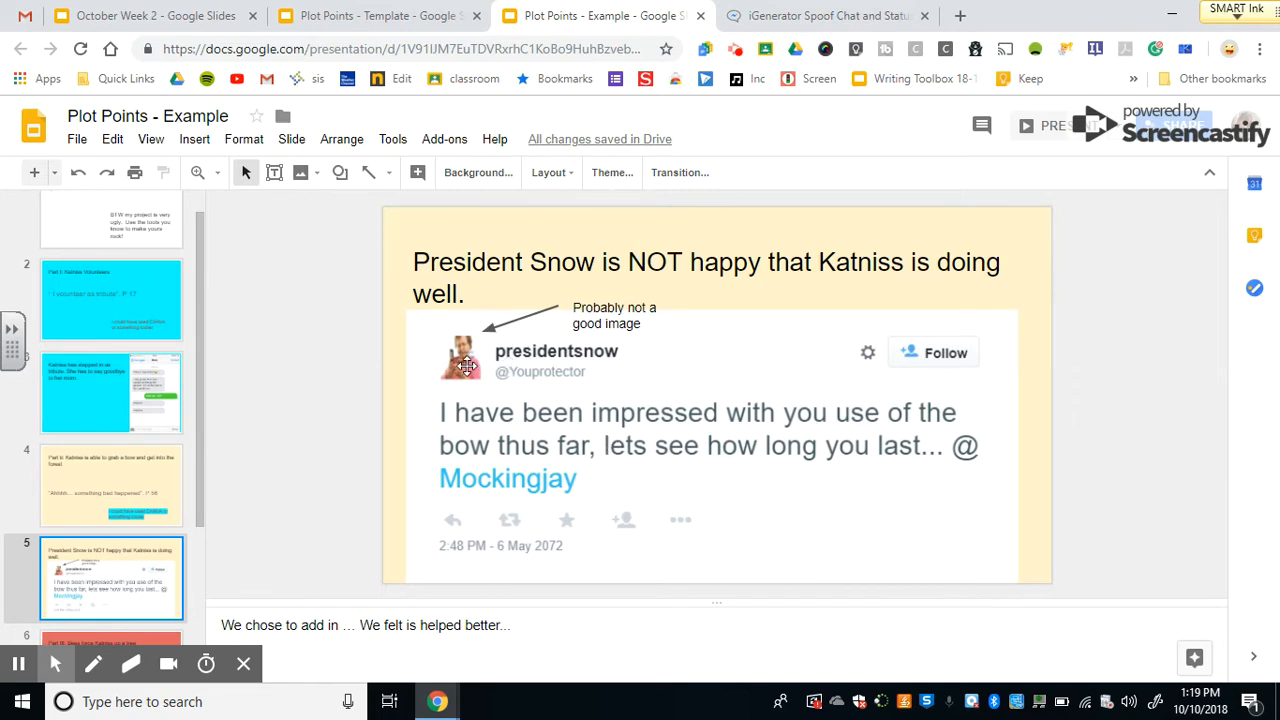
pyautogui.moveTo(615, 433)
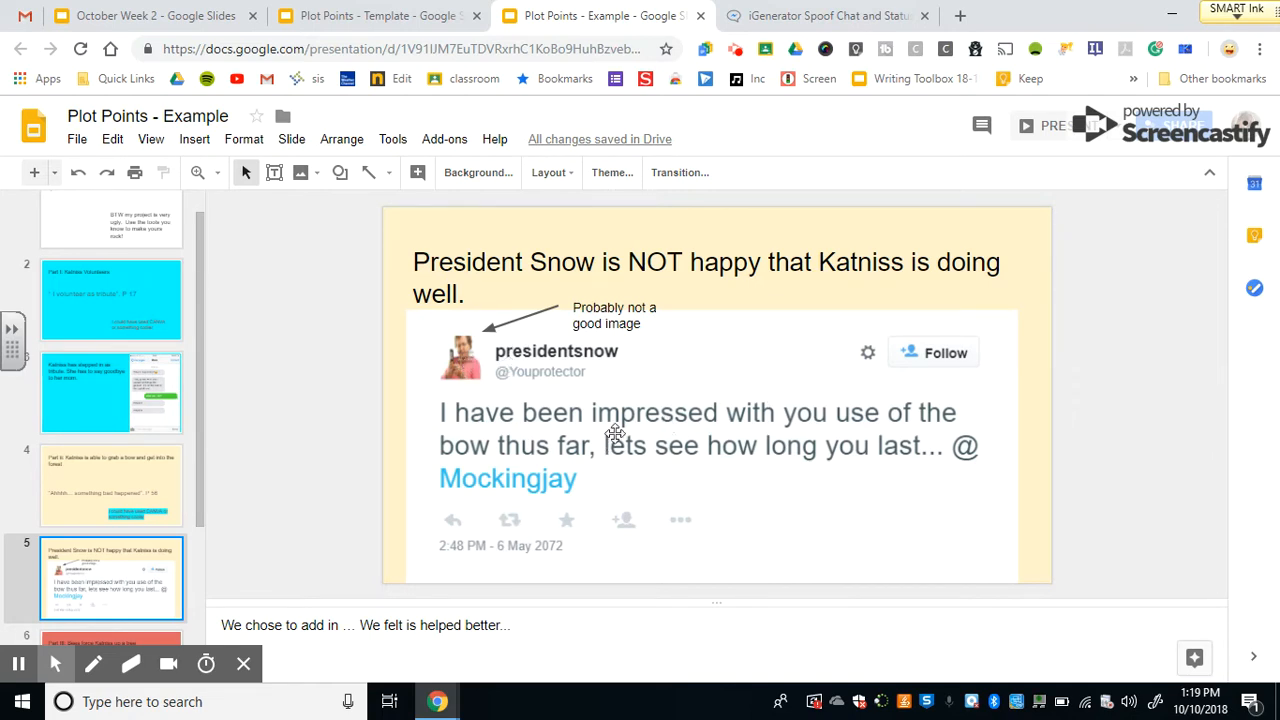
pyautogui.moveTo(220, 483)
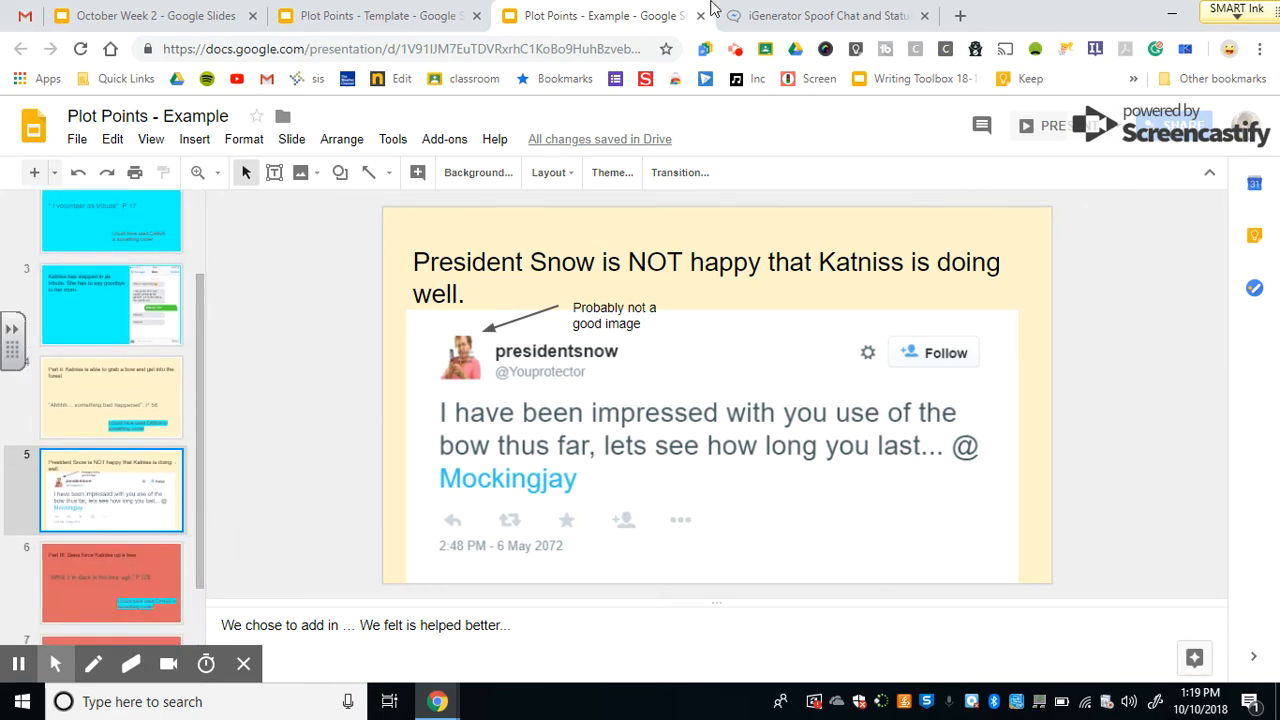
pyautogui.click(820, 16)
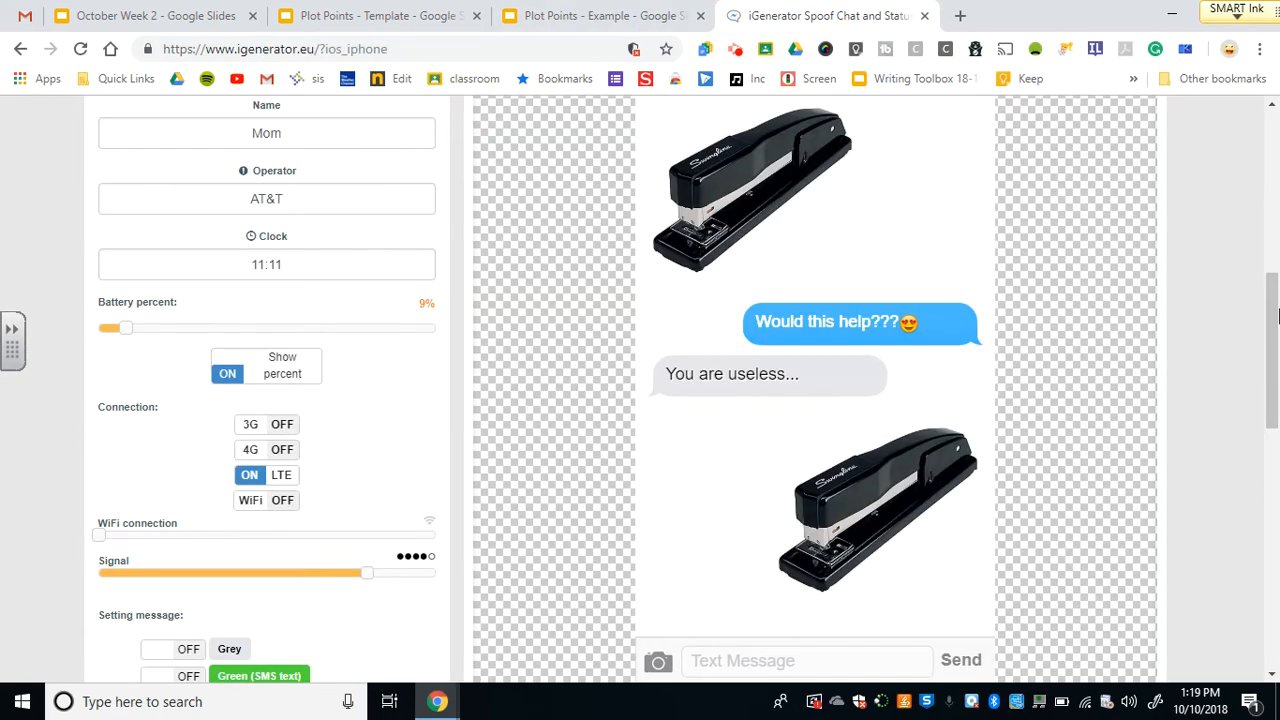
pyautogui.scroll(3)
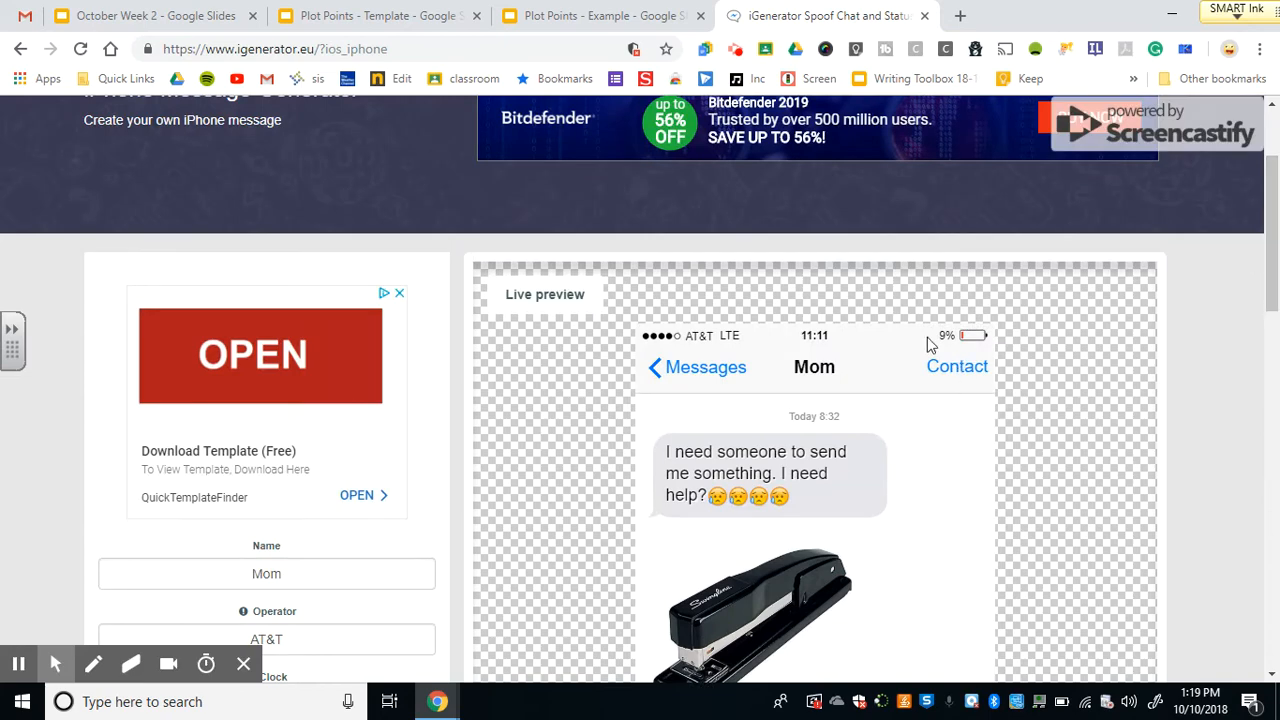
pyautogui.moveTo(795, 388)
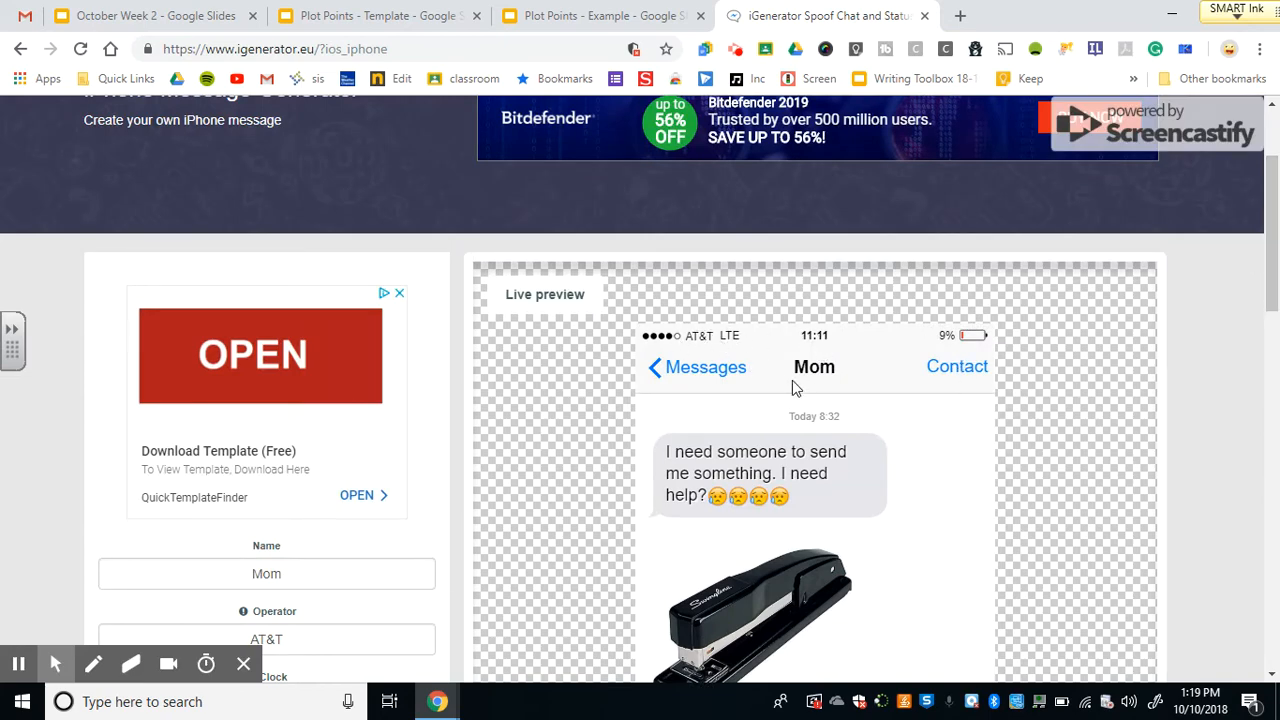
pyautogui.click(600, 16)
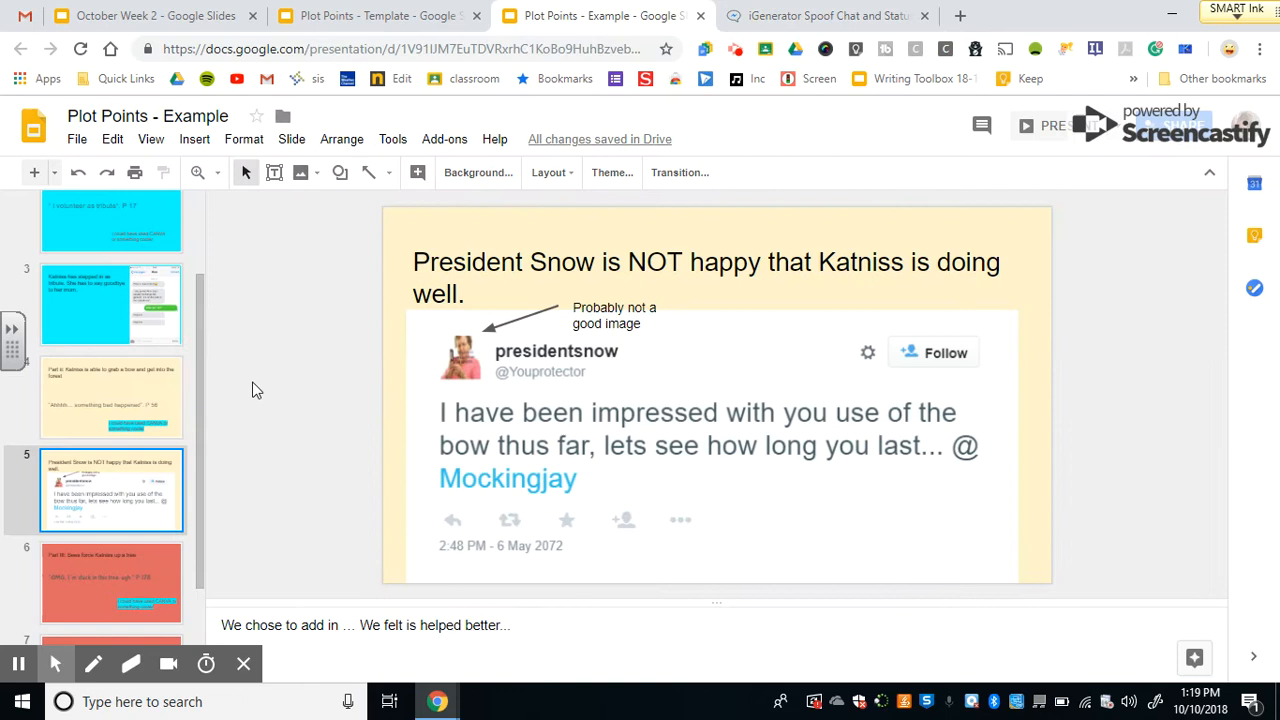
# - View the Katniss stuck in a tree slide, then switch to the Template deck tab
pyautogui.scroll(-3)
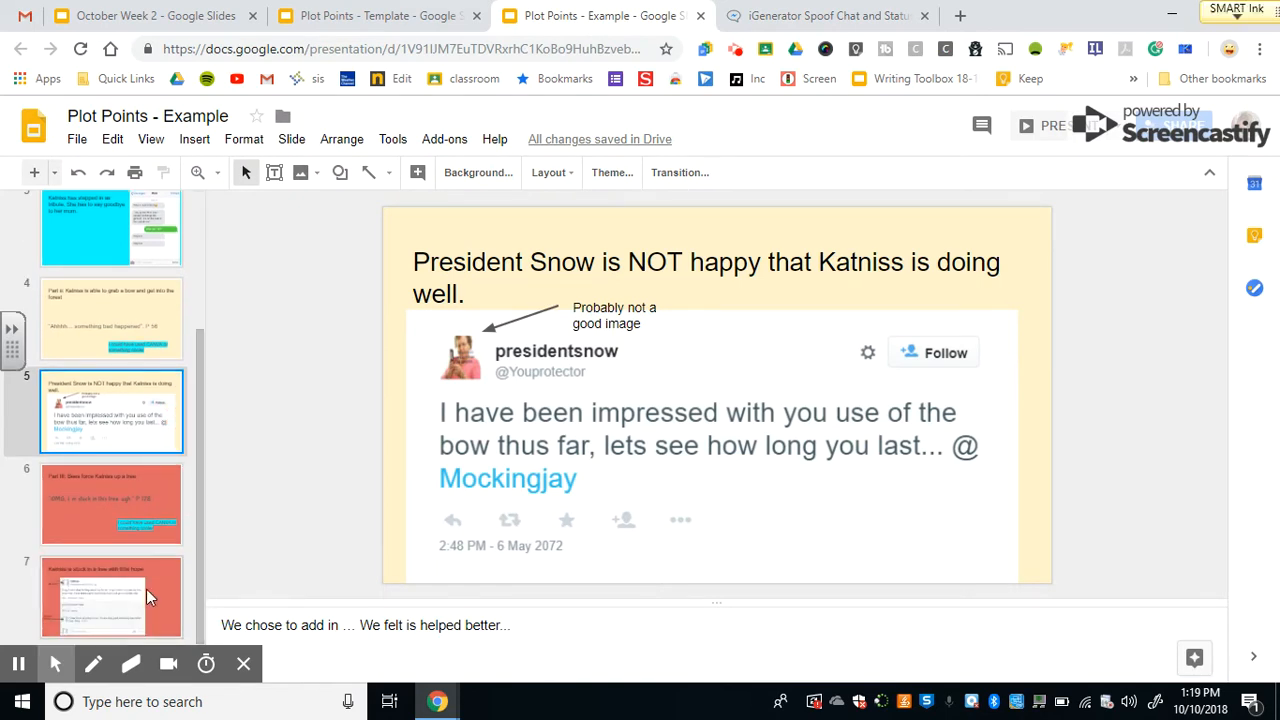
pyautogui.click(111, 597)
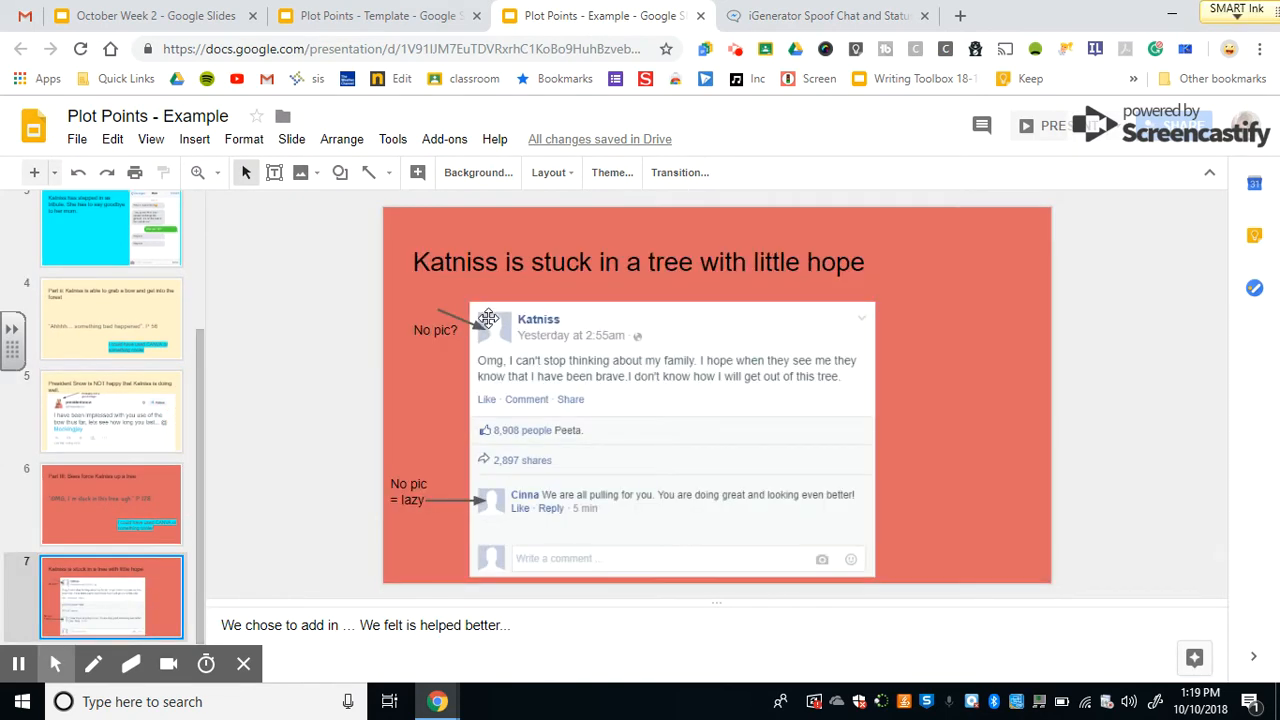
pyautogui.moveTo(498, 502)
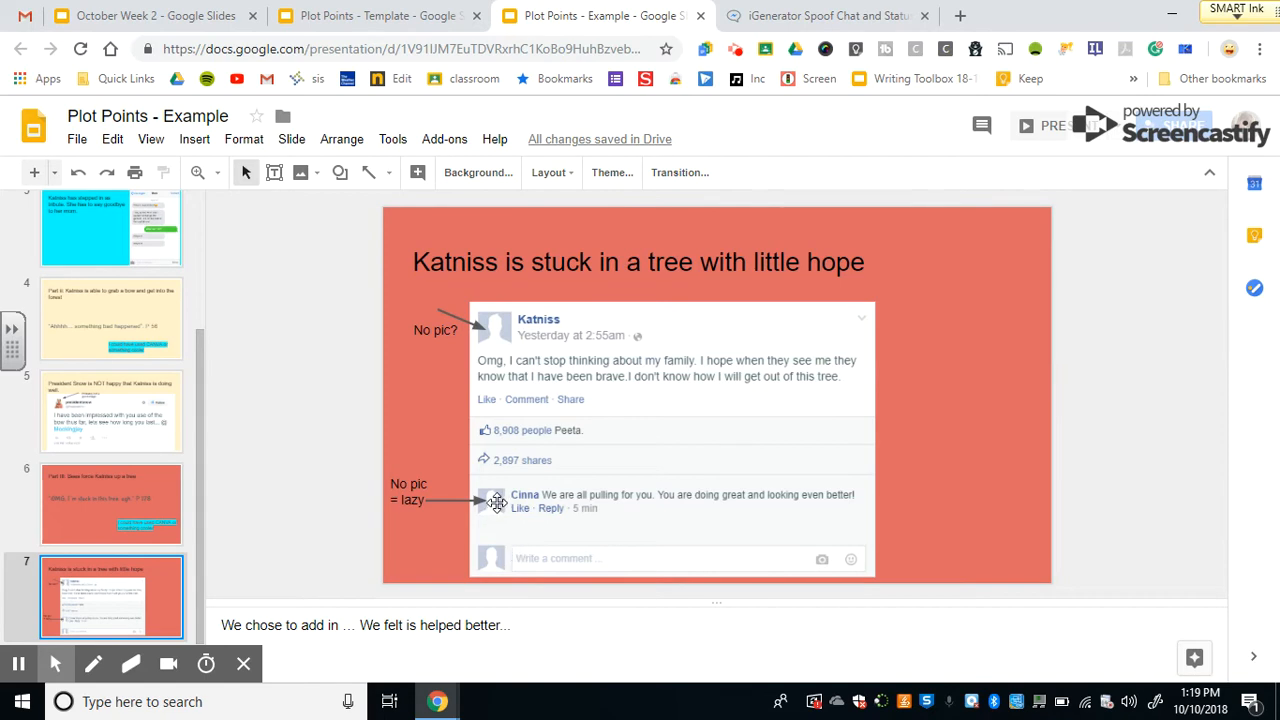
pyautogui.moveTo(196, 290)
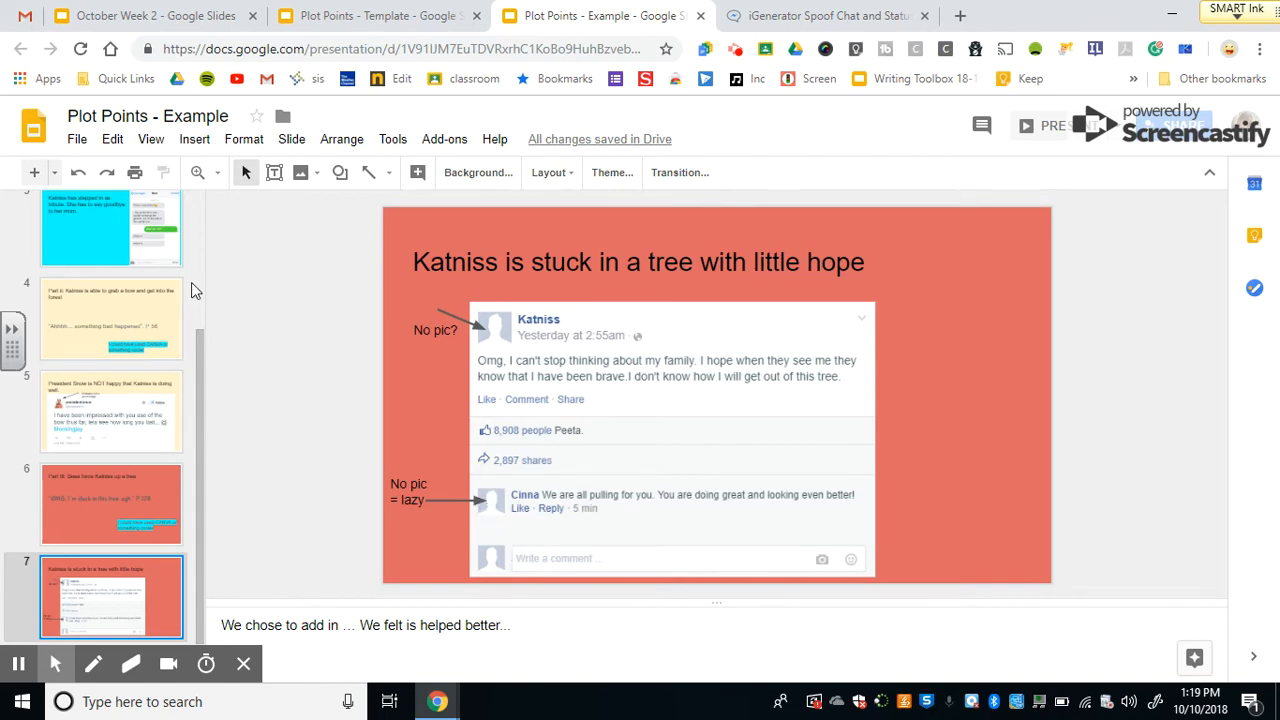
pyautogui.click(380, 15)
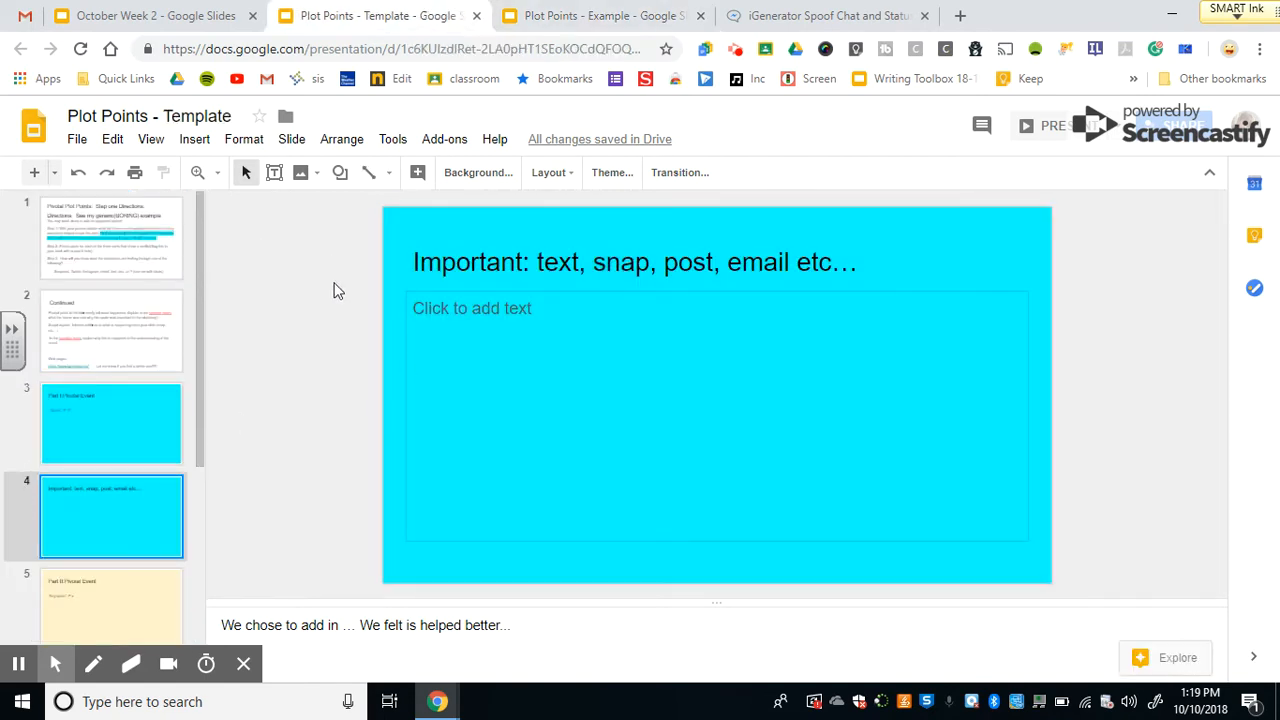
# - Open the Continued instructions slide, check Part I: Pivotal Event, then return to Continued
pyautogui.click(111, 331)
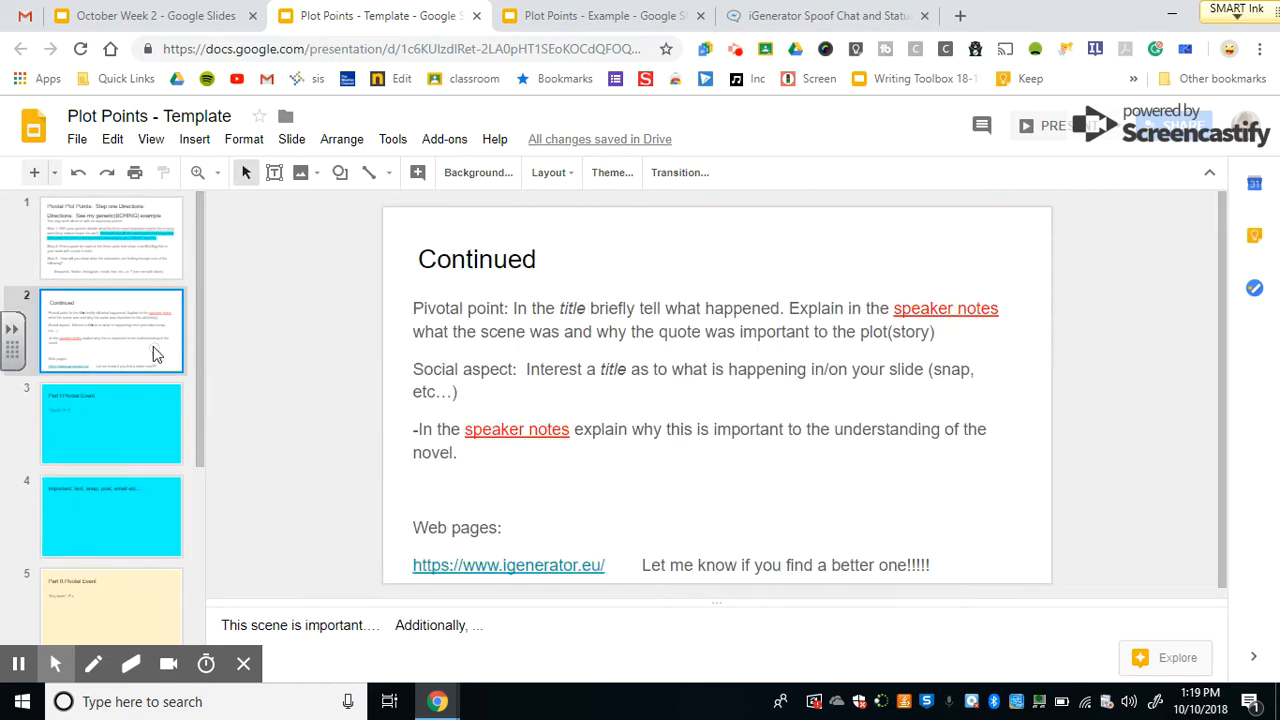
pyautogui.moveTo(752, 301)
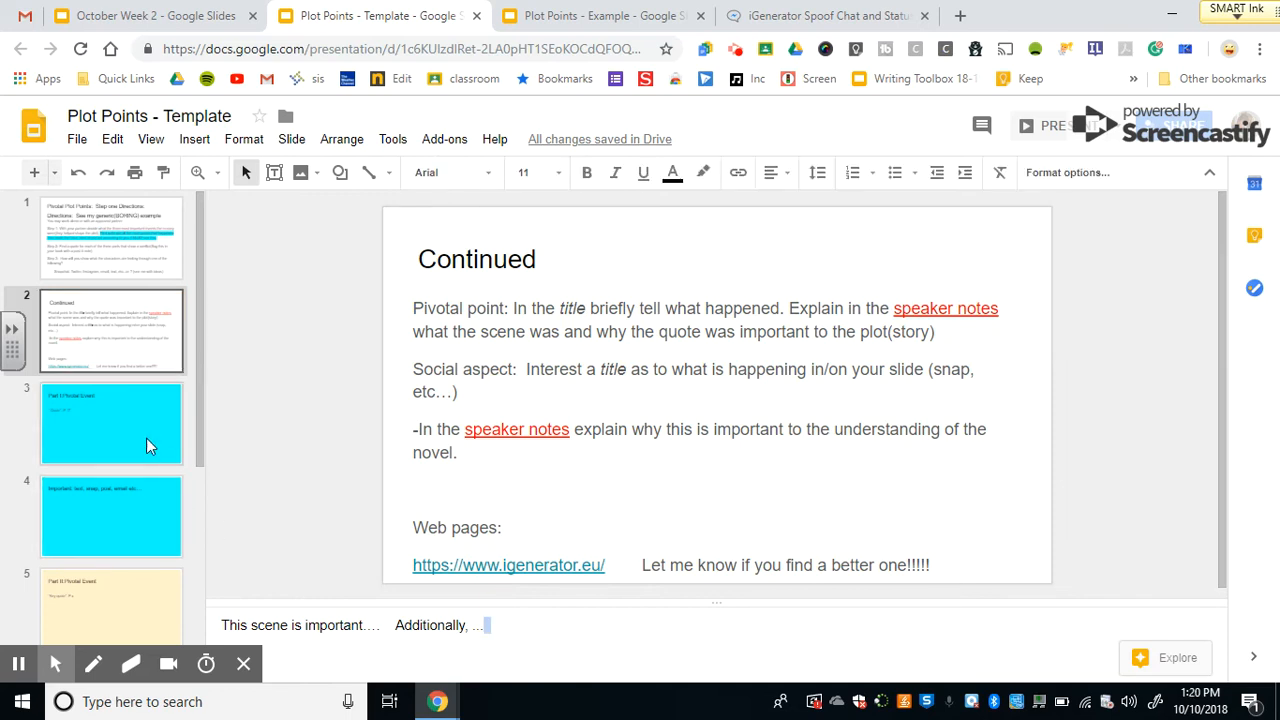
pyautogui.click(111, 423)
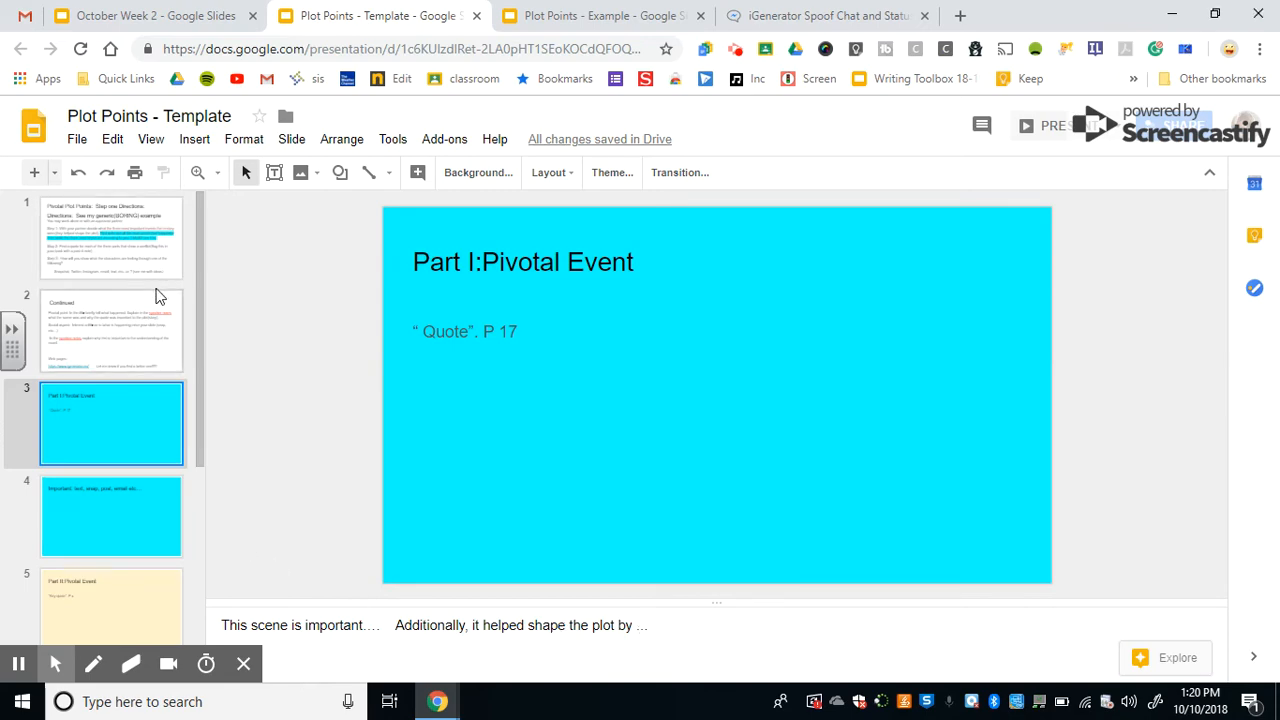
pyautogui.click(111, 330)
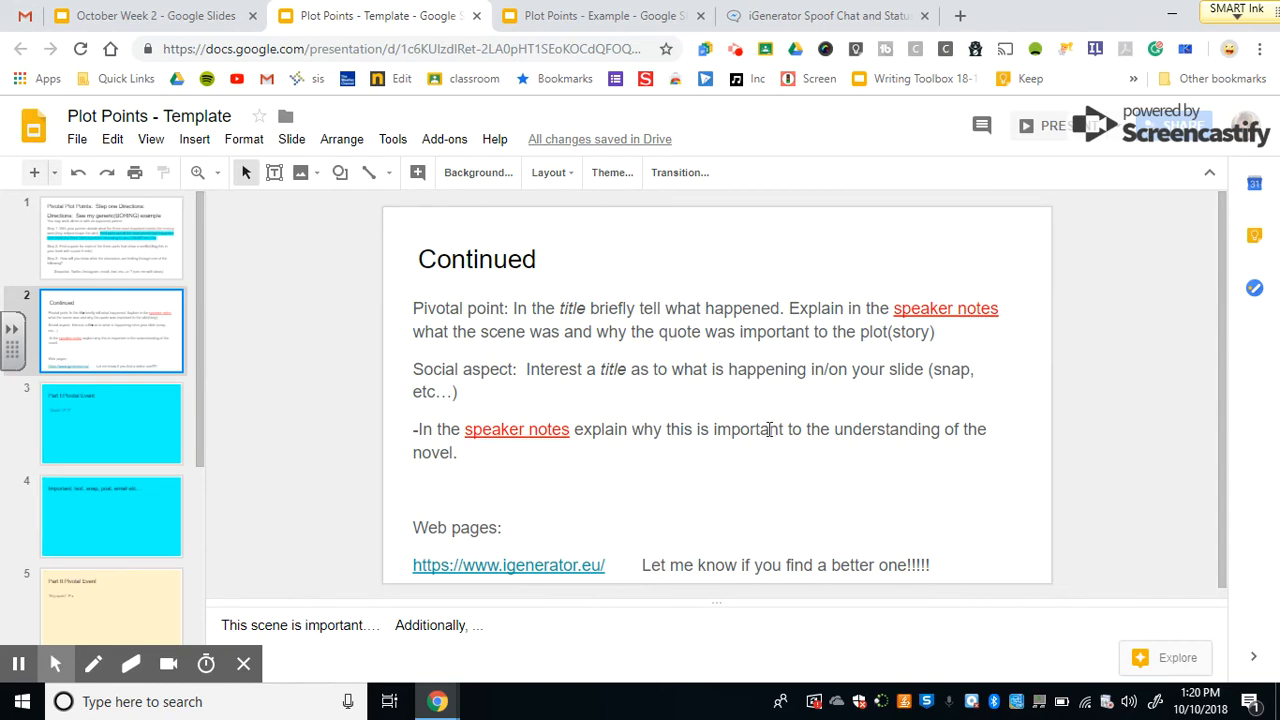
pyautogui.moveTo(518, 585)
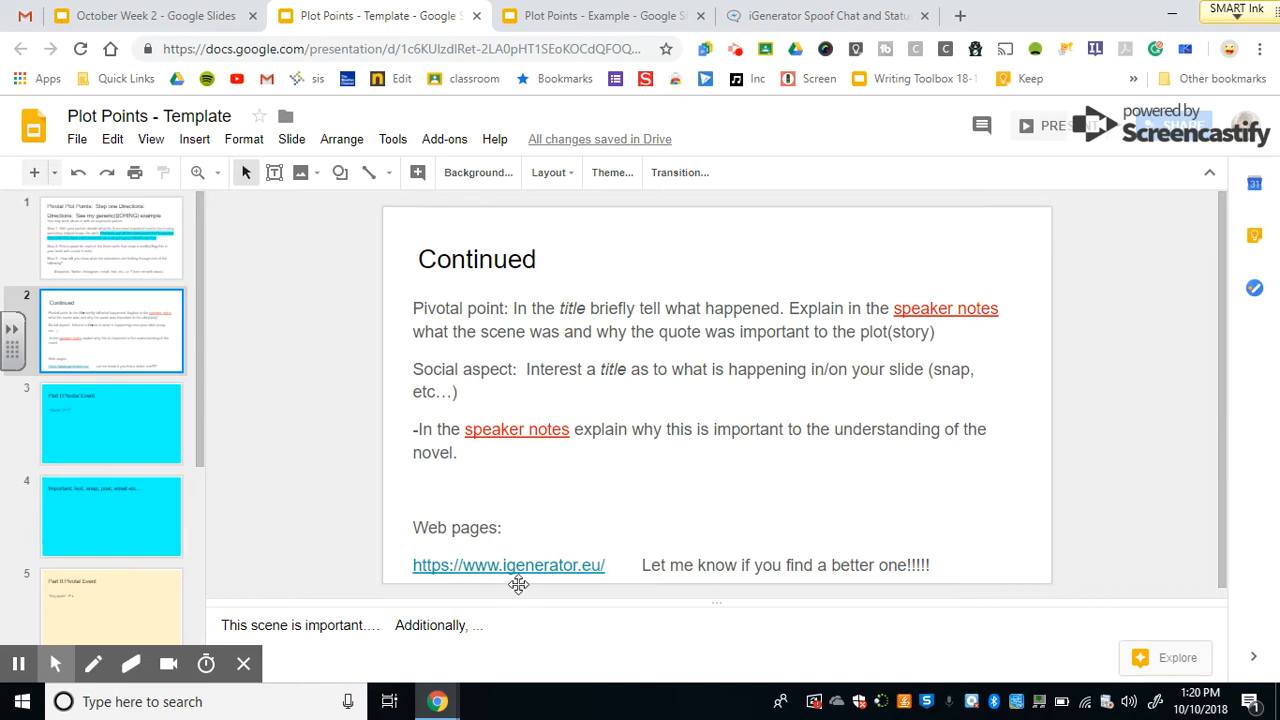
pyautogui.moveTo(310, 418)
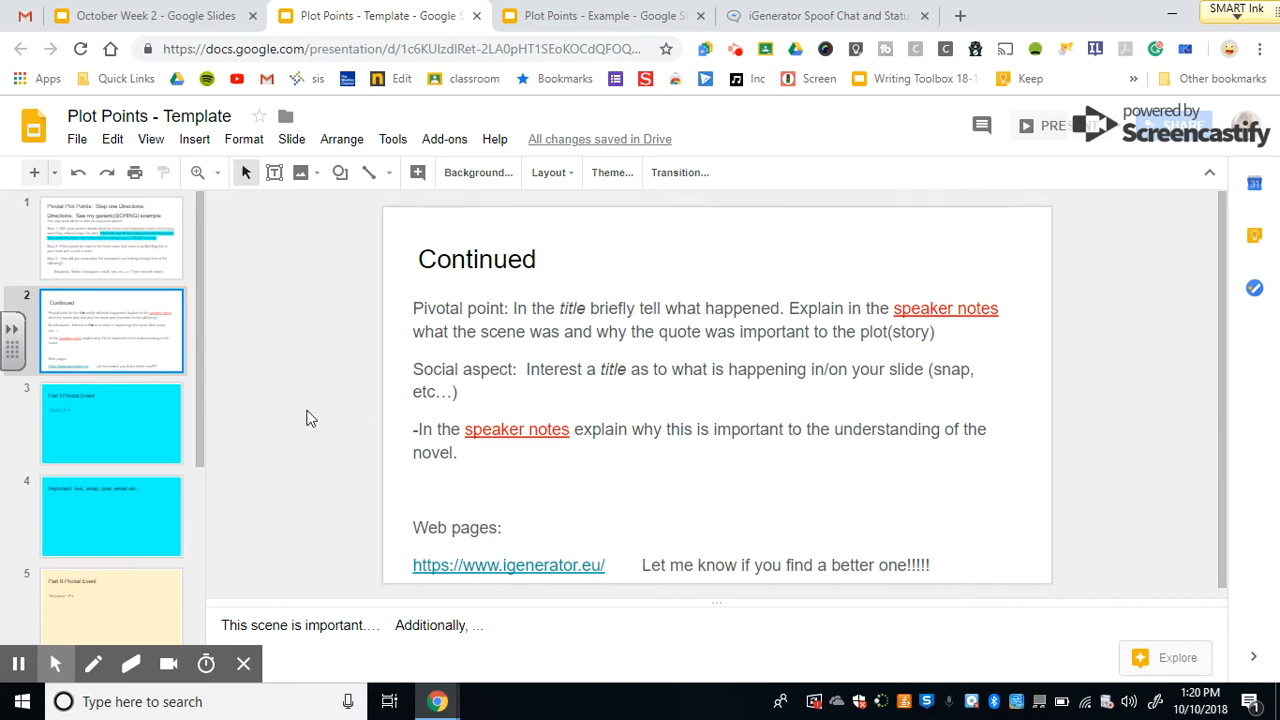
pyautogui.moveTo(109, 268)
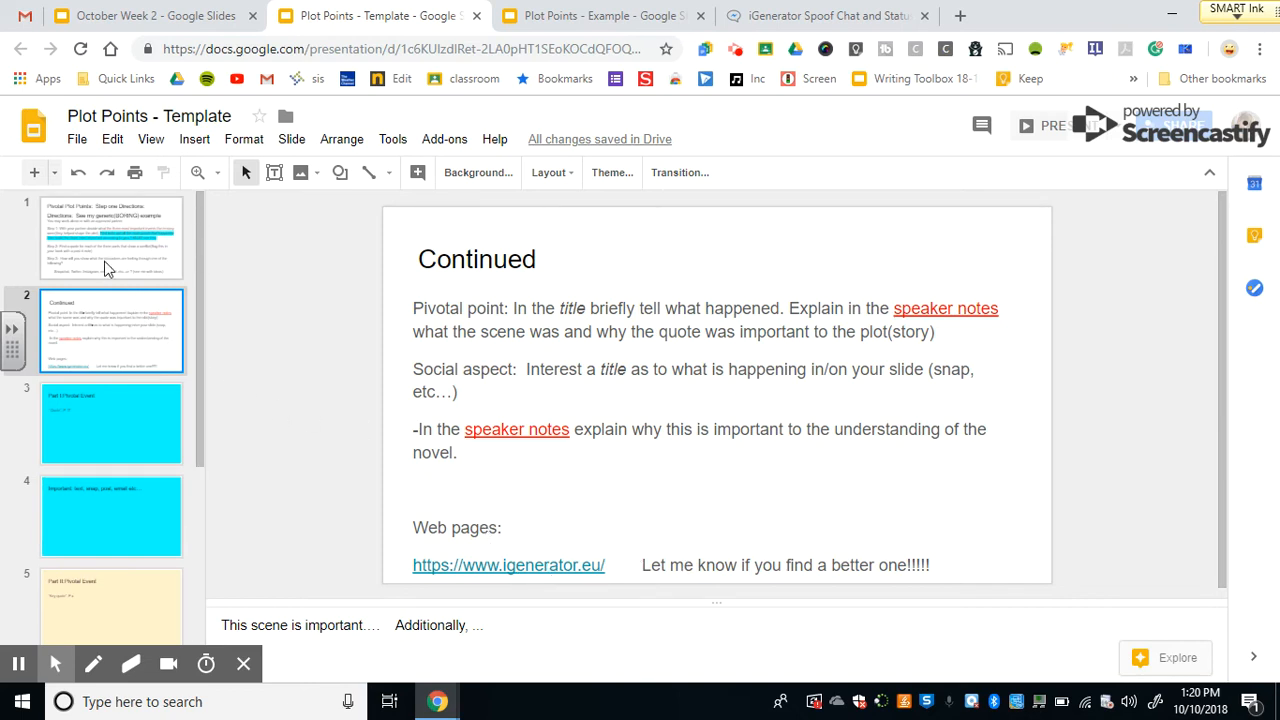
pyautogui.moveTo(172, 462)
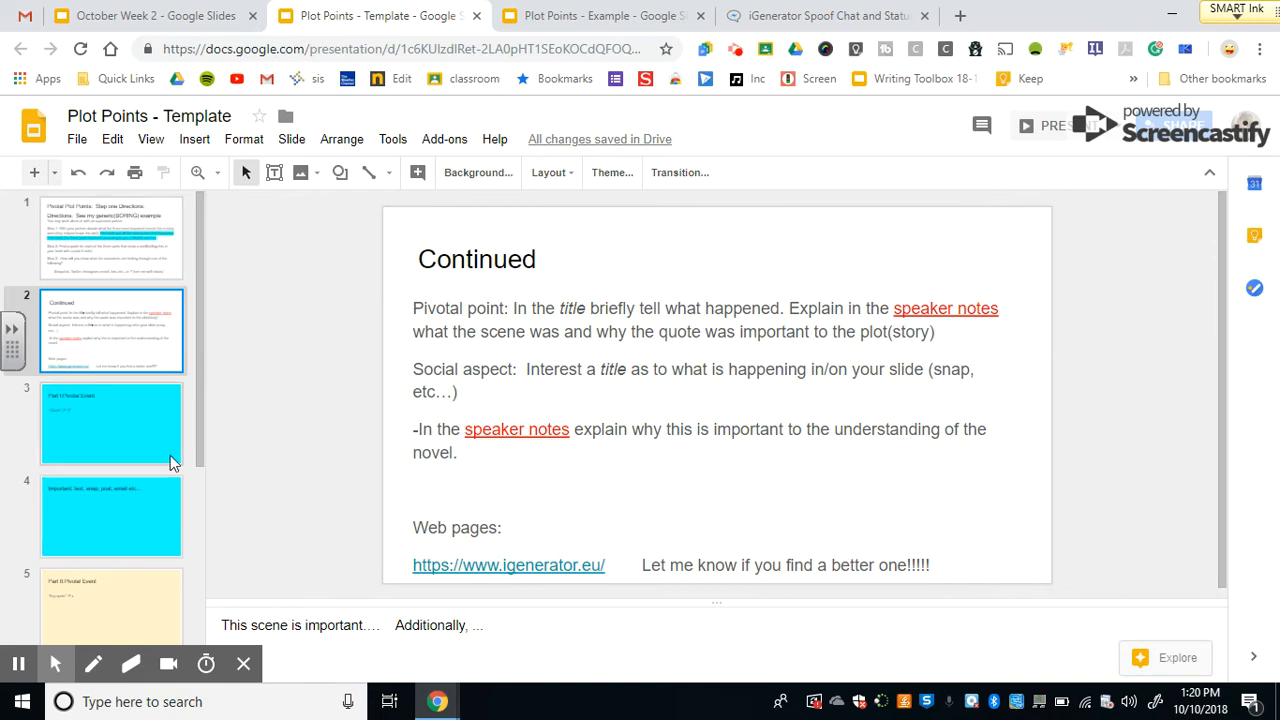
# - Compare Part I: Pivotal Event with the step one directions slide, ending on Pivotal Event
pyautogui.click(111, 423)
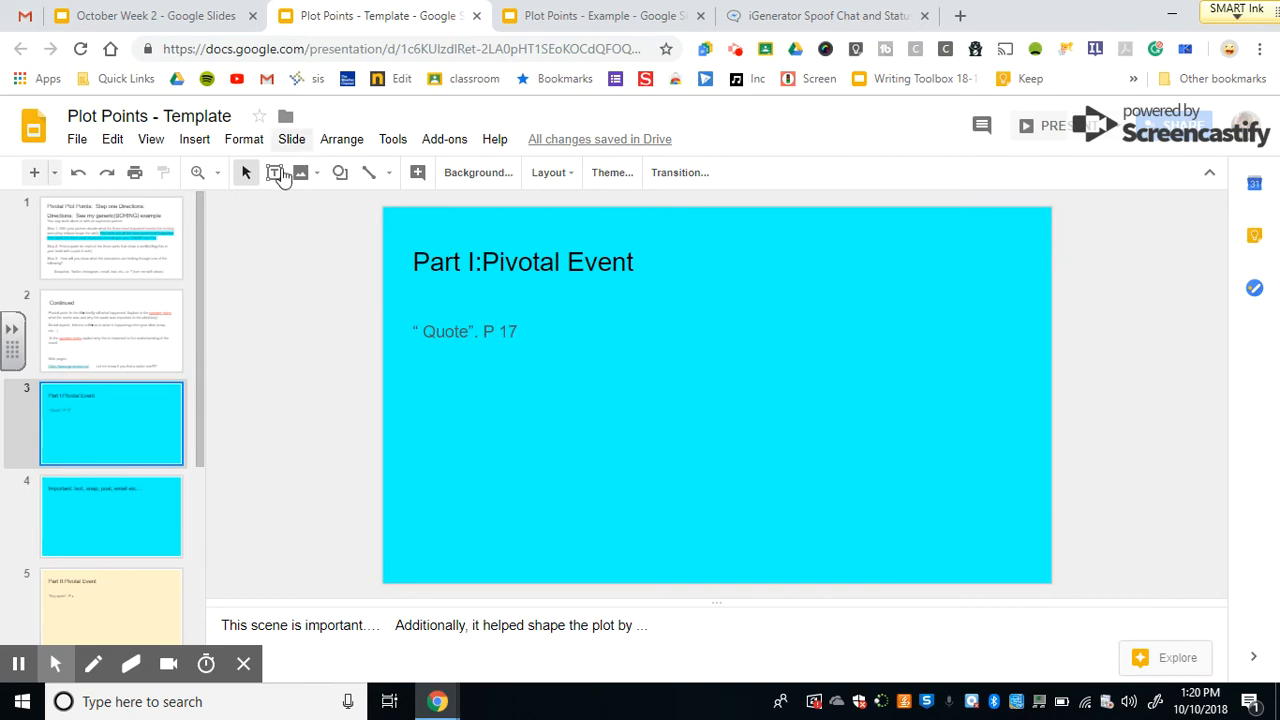
pyautogui.click(111, 237)
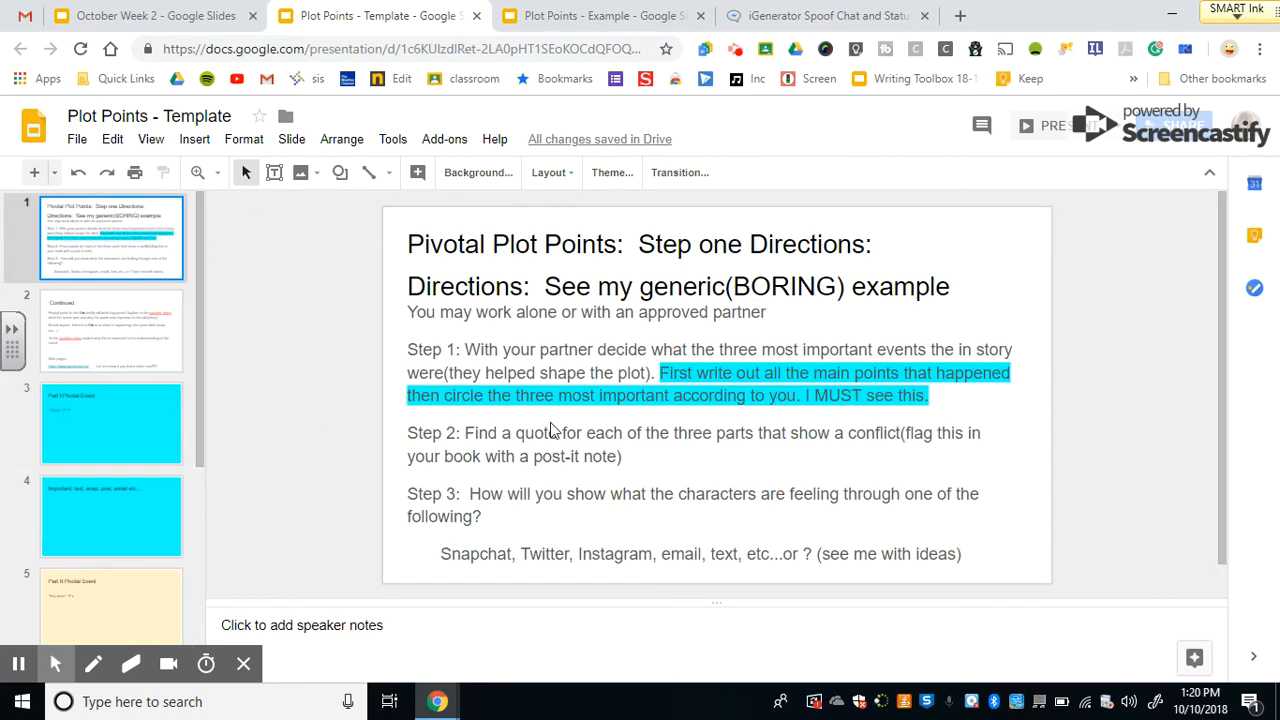
pyautogui.moveTo(237, 449)
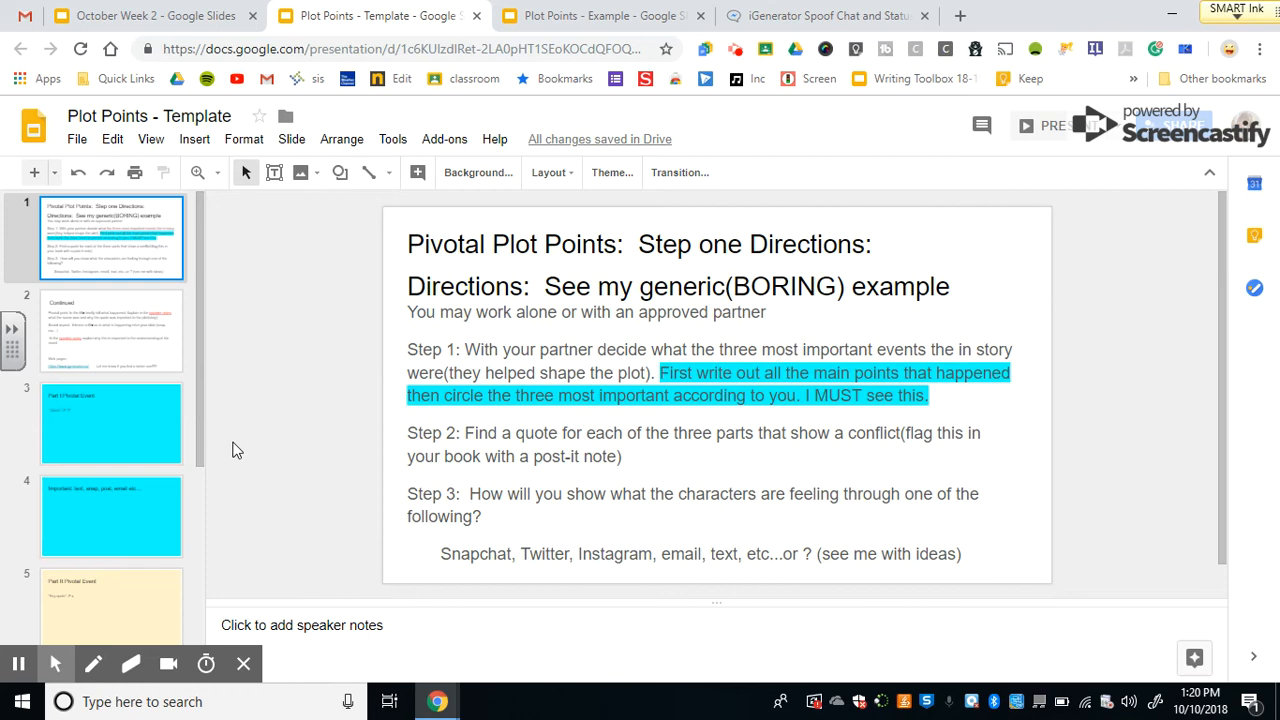
pyautogui.click(111, 423)
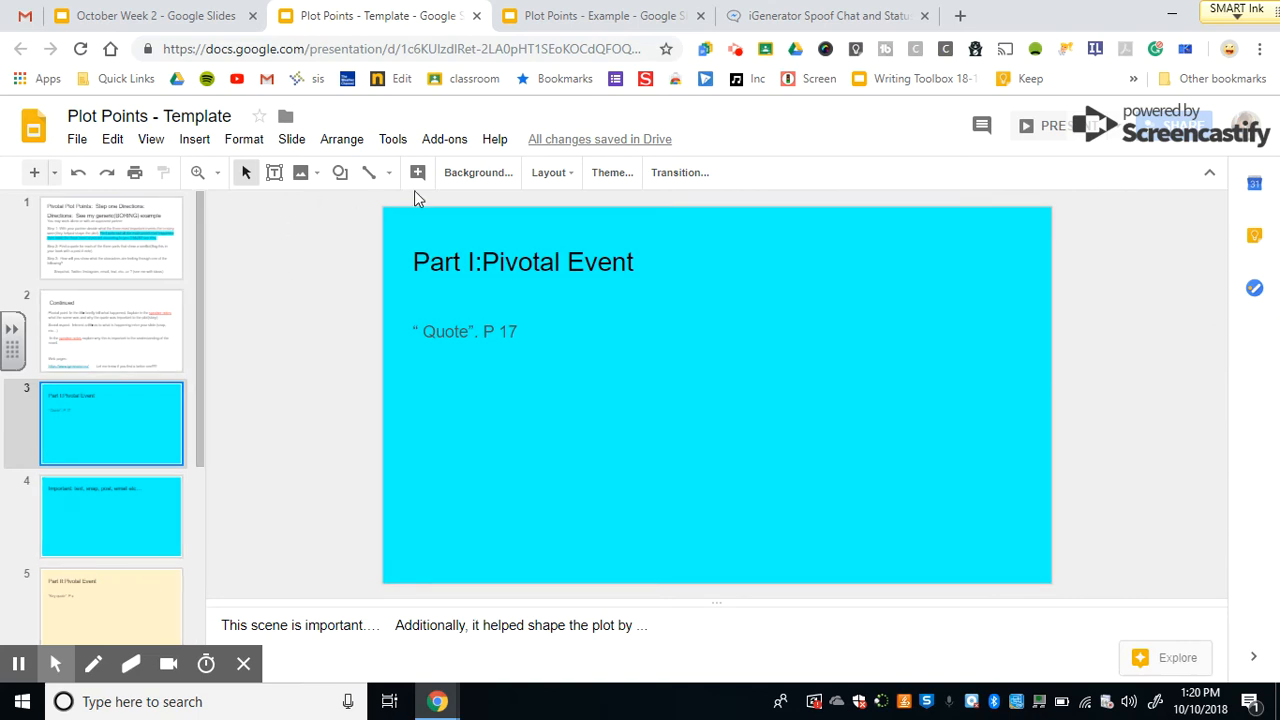
pyautogui.moveTo(205, 18)
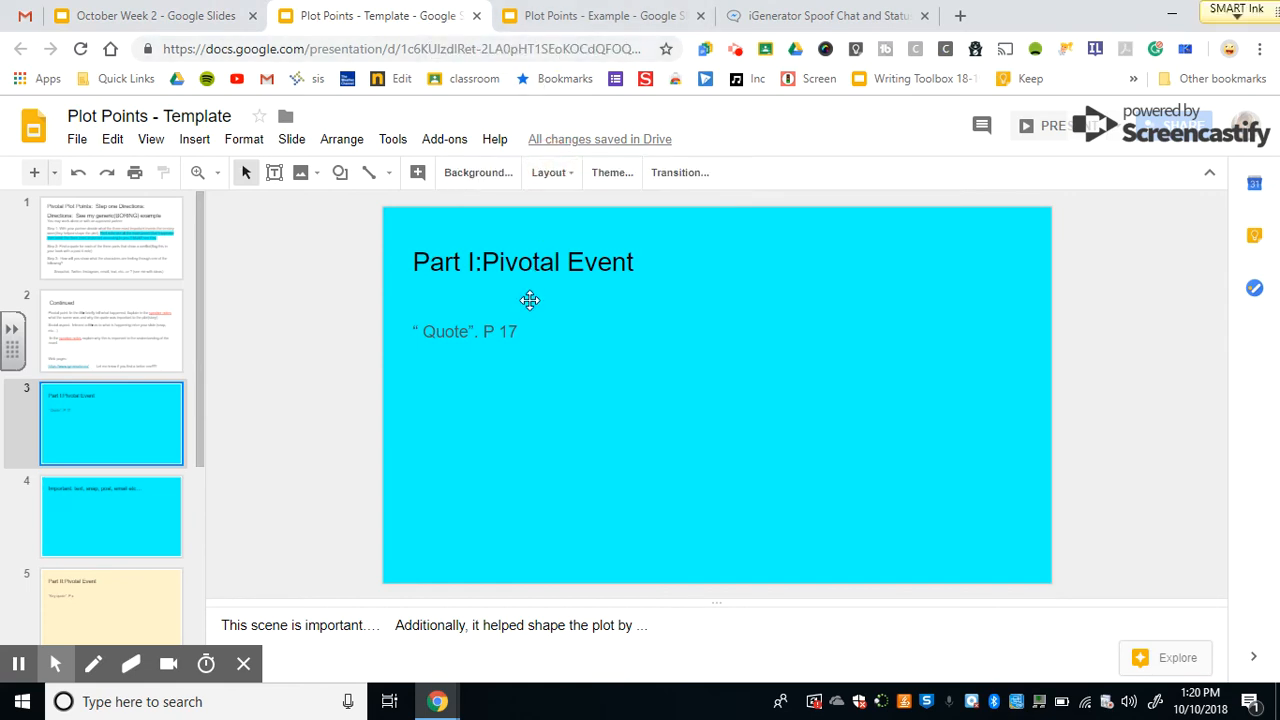
pyautogui.moveTo(555, 345)
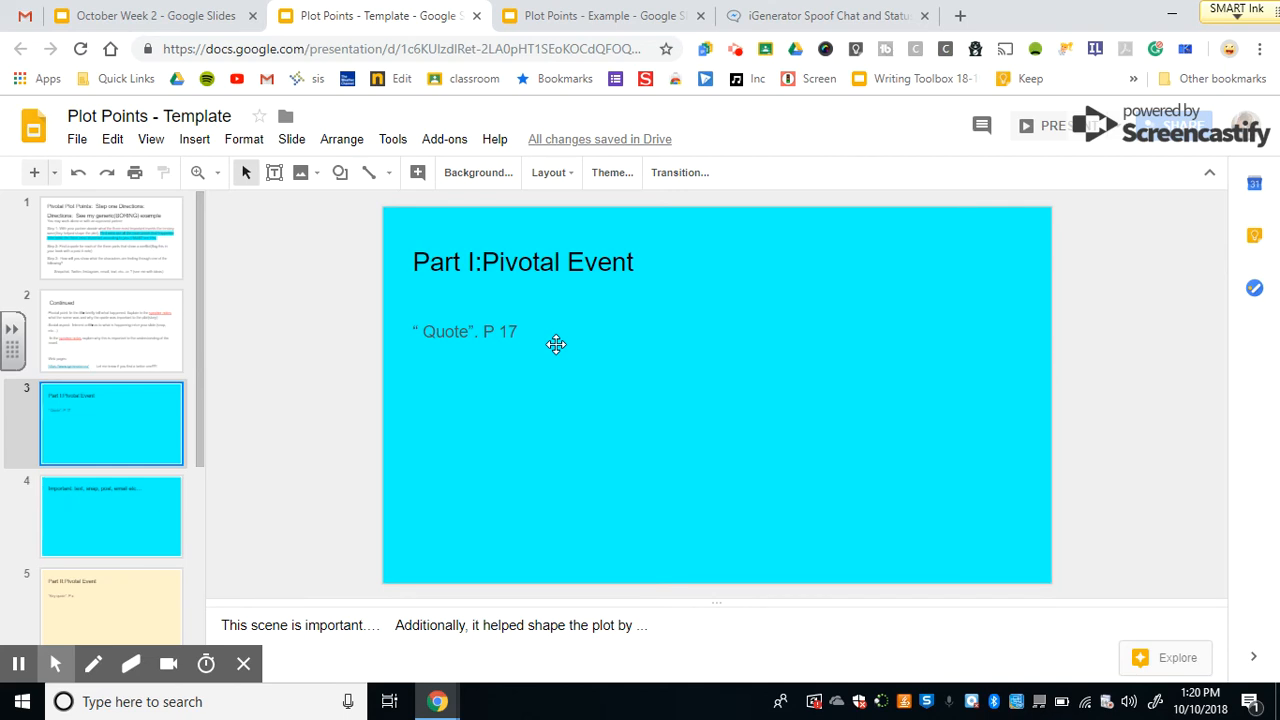
# - Select slide 4 on texts, snaps and posts, then click the top menu area
pyautogui.click(111, 516)
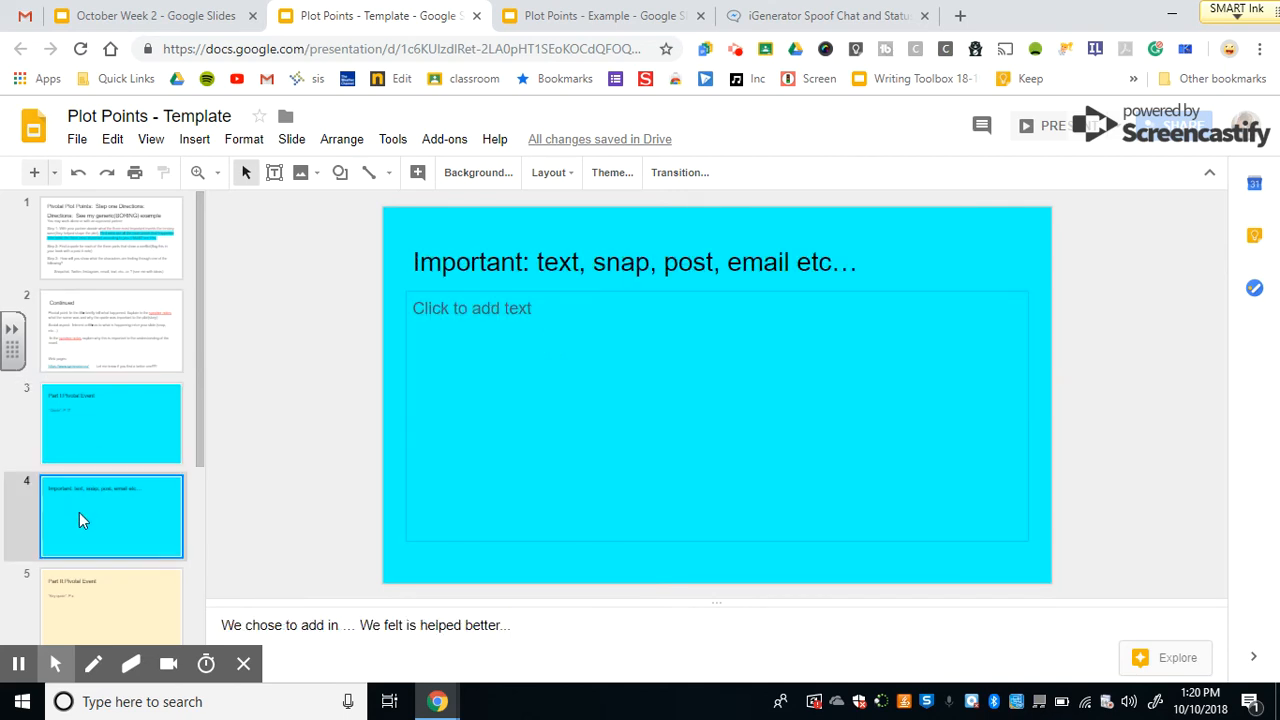
pyautogui.moveTo(375, 411)
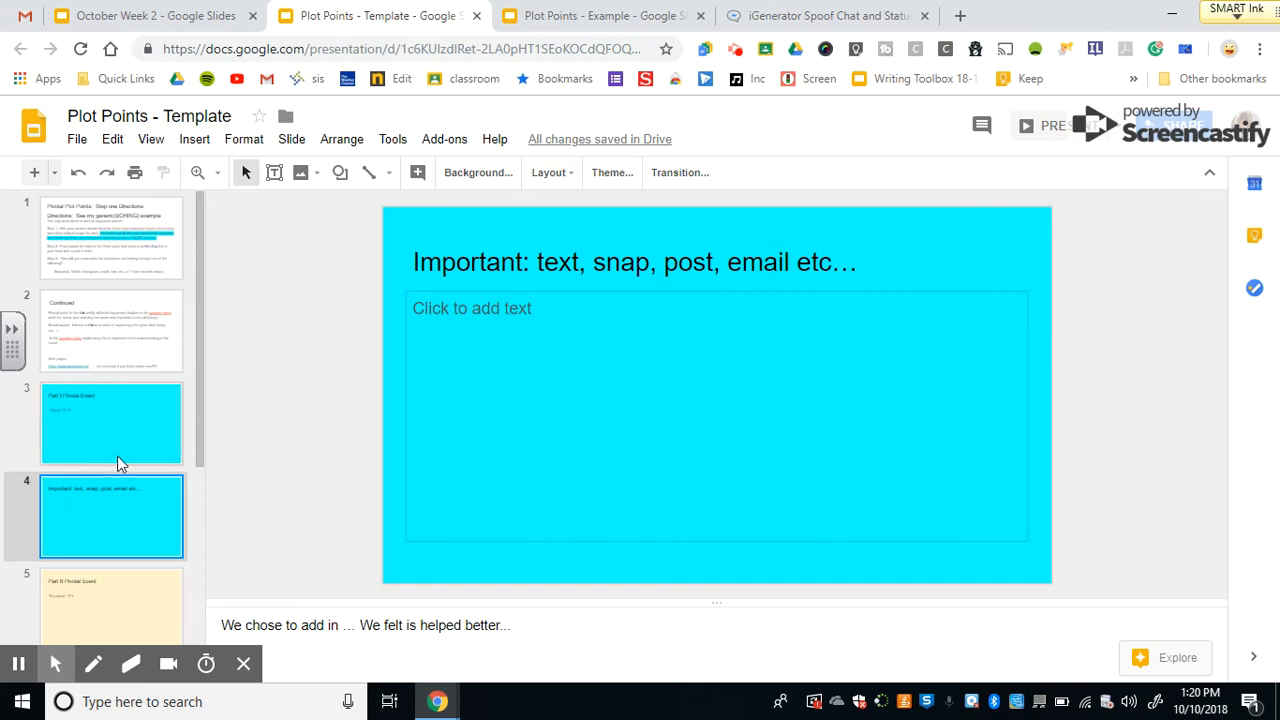
pyautogui.moveTo(666, 164)
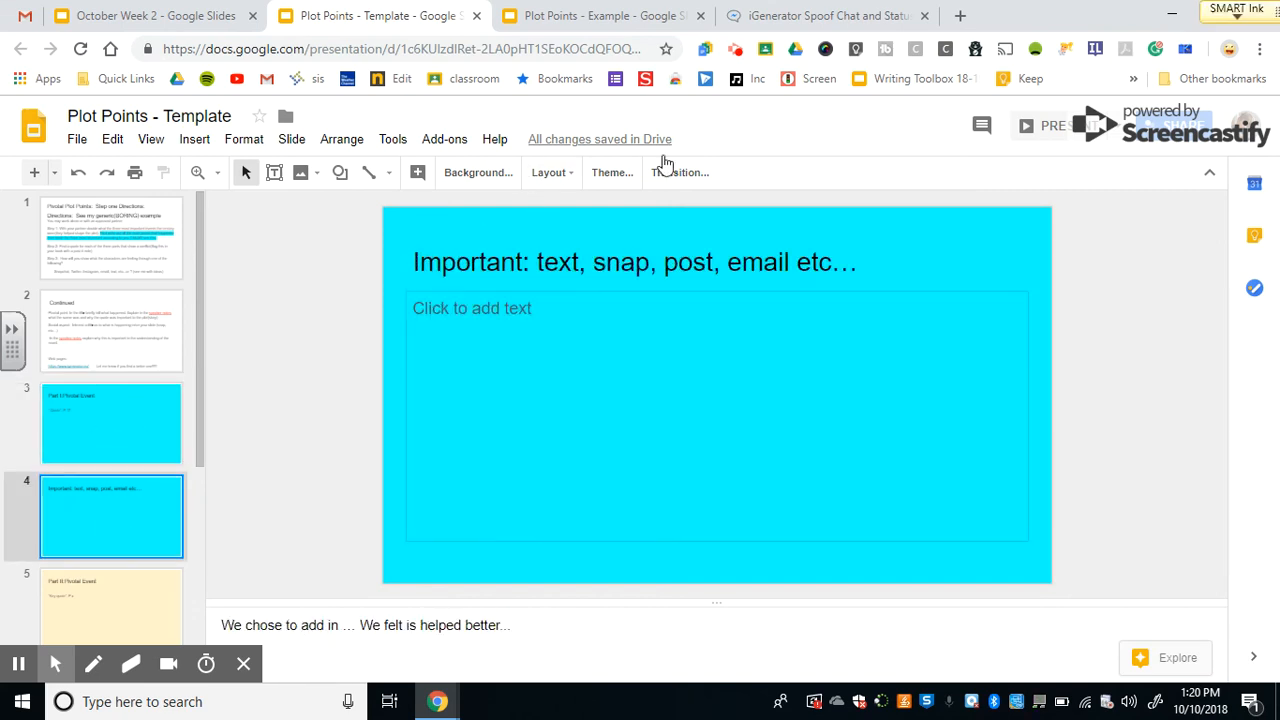
pyautogui.moveTo(735, 48)
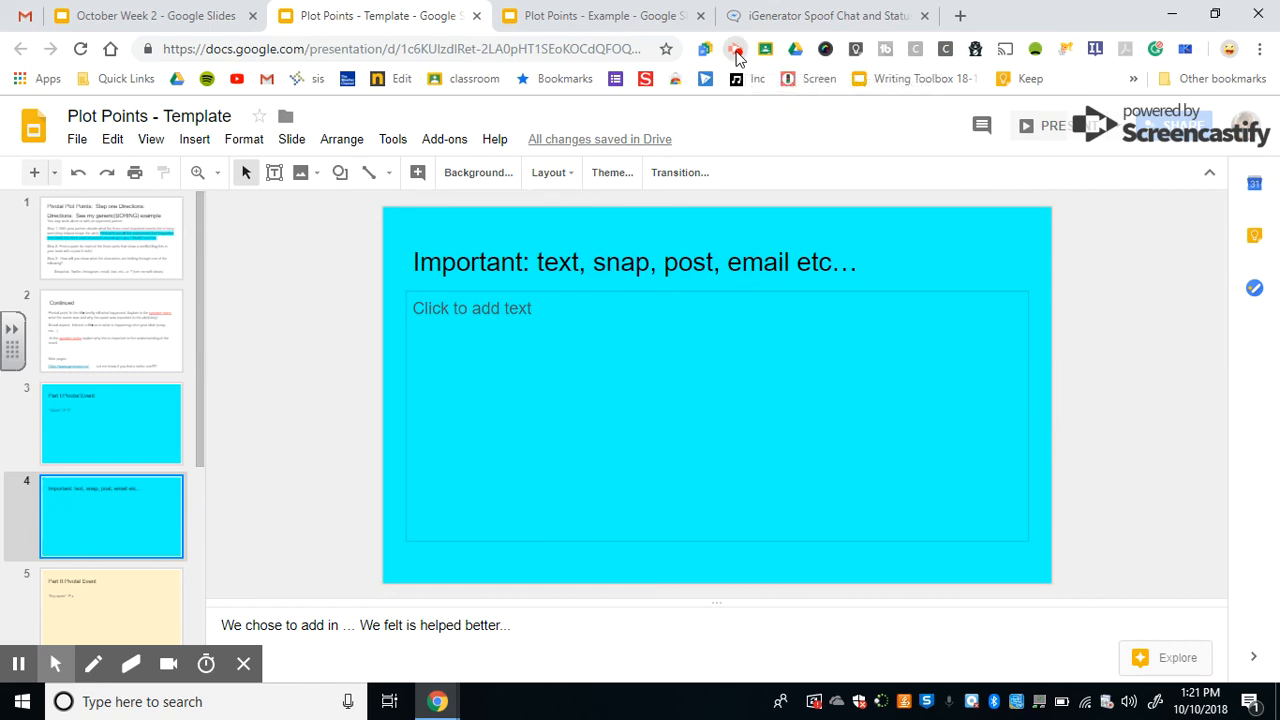
pyautogui.click(735, 48)
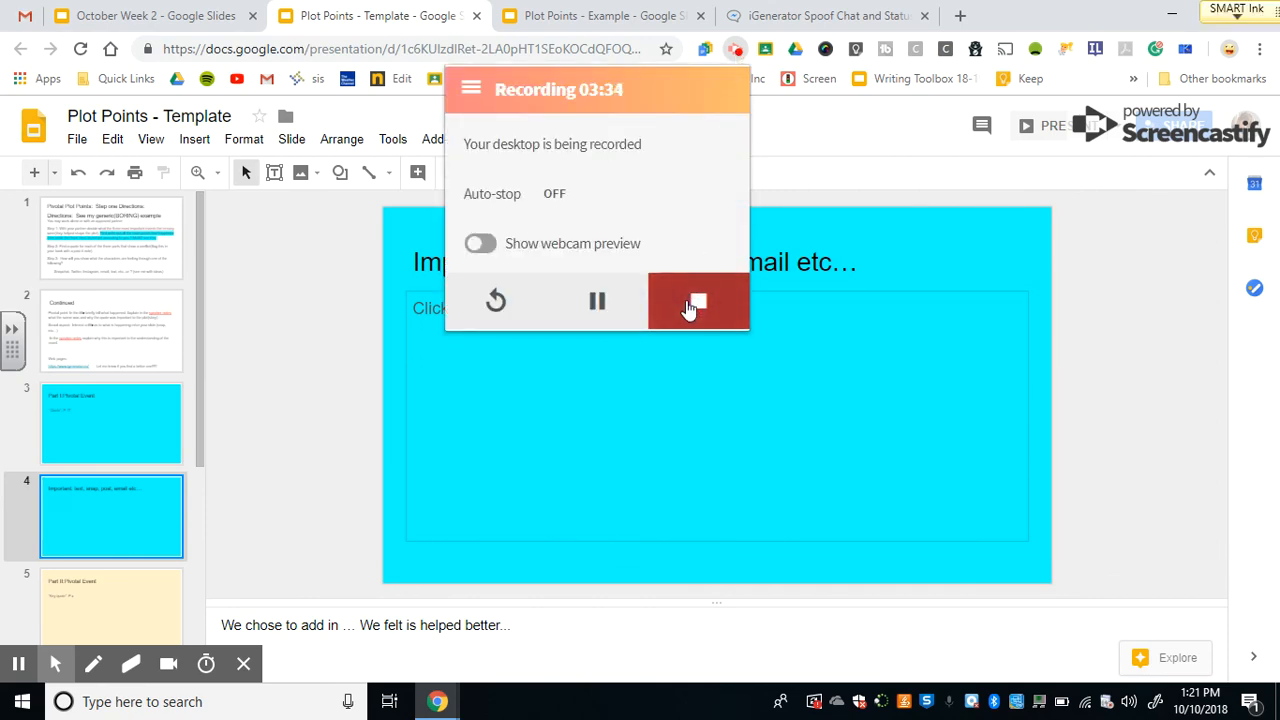